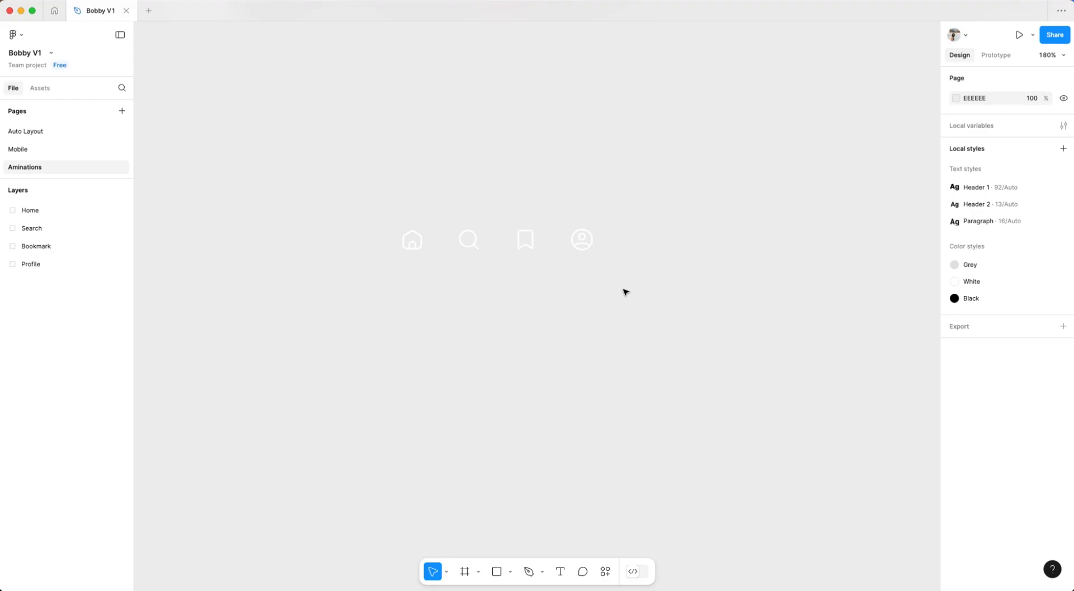
pyautogui.moveTo(477, 200)
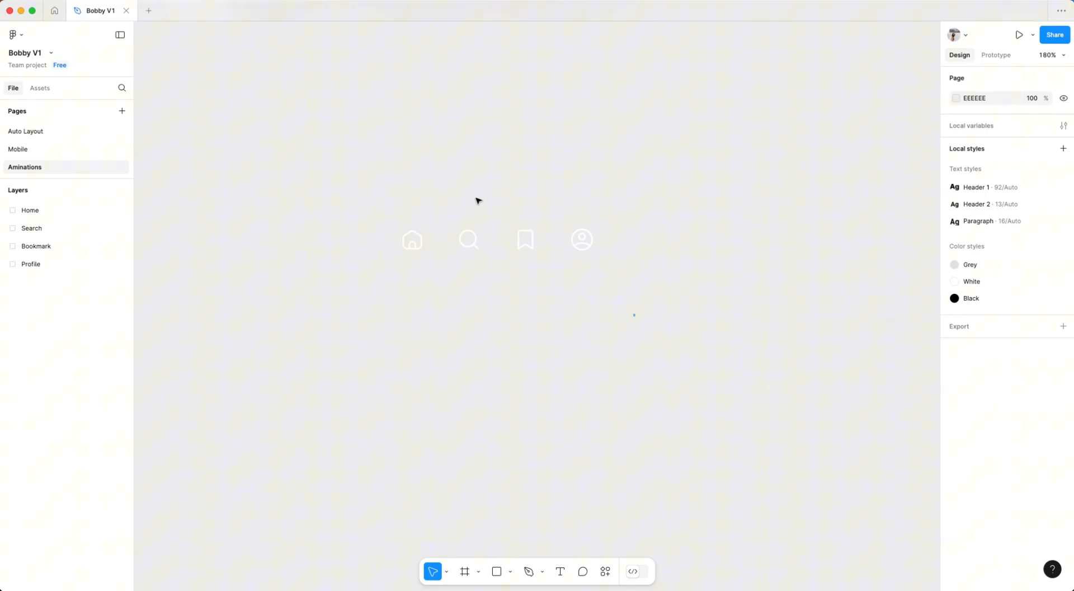
# Combine the four white icons into a four-variant component set with a 5F5F5F background fill
pyautogui.click(497, 240)
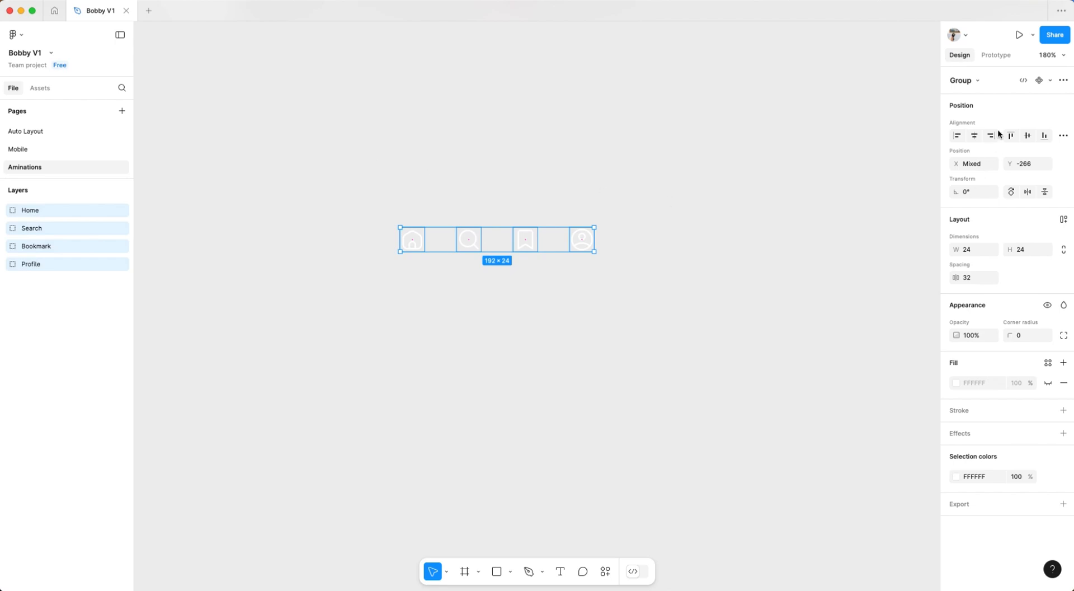
pyautogui.click(1041, 81)
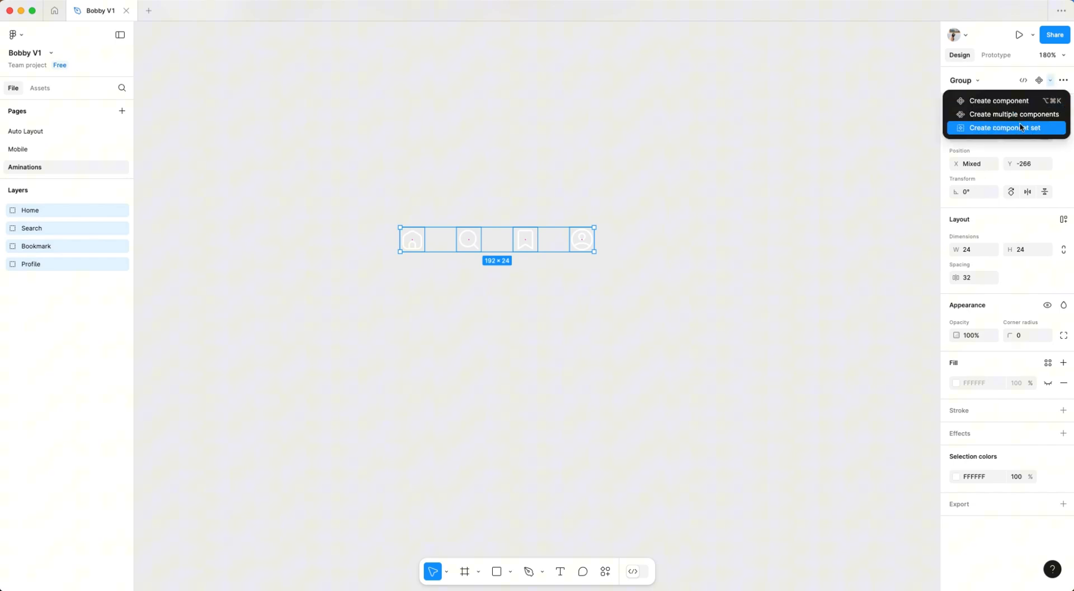
pyautogui.click(1006, 127)
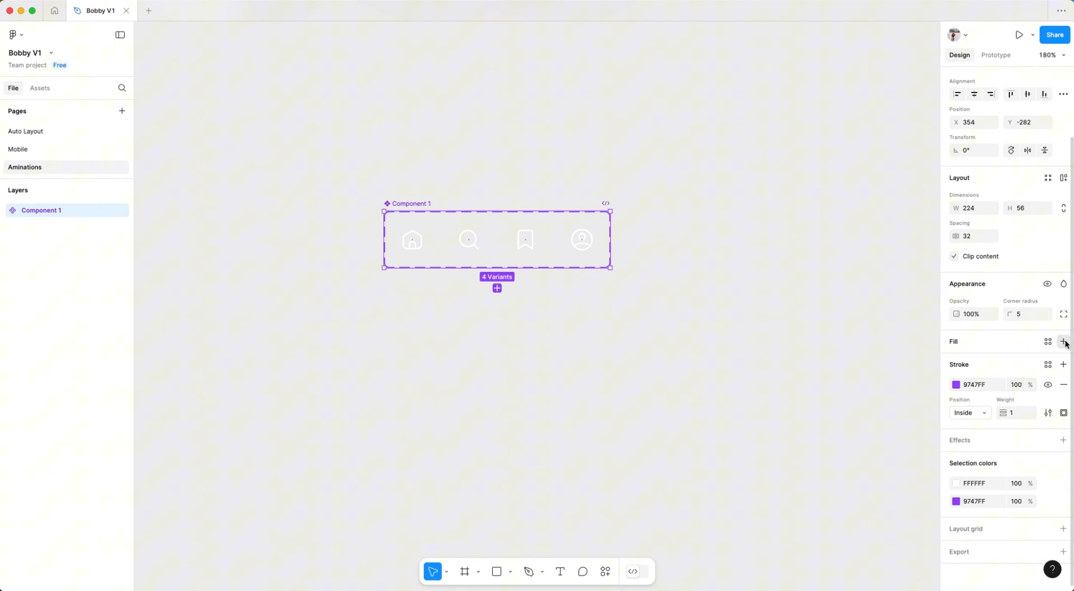
pyautogui.click(1064, 341)
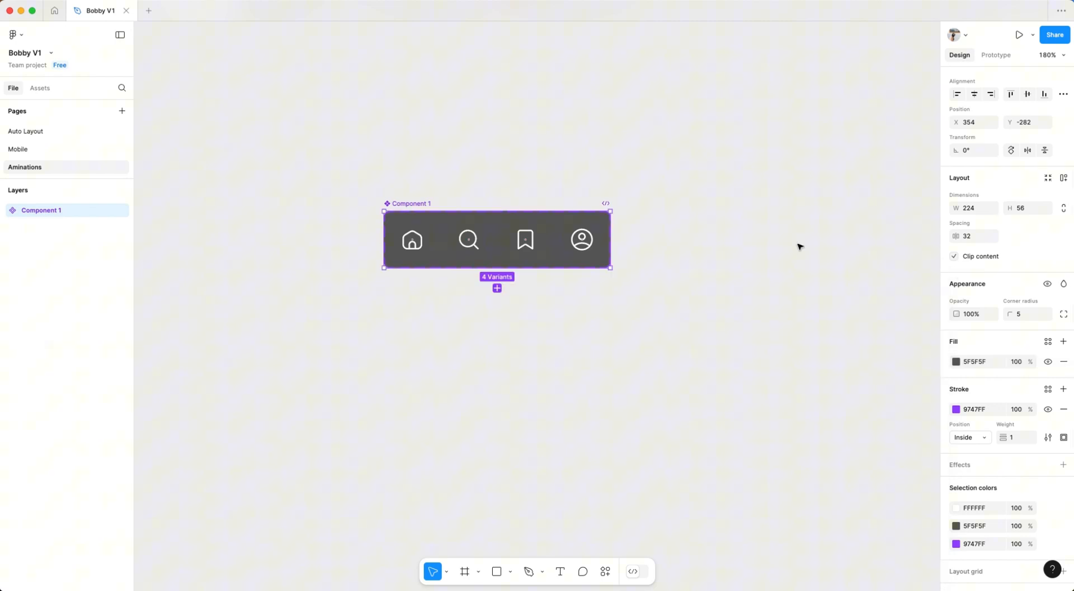
pyautogui.click(729, 199)
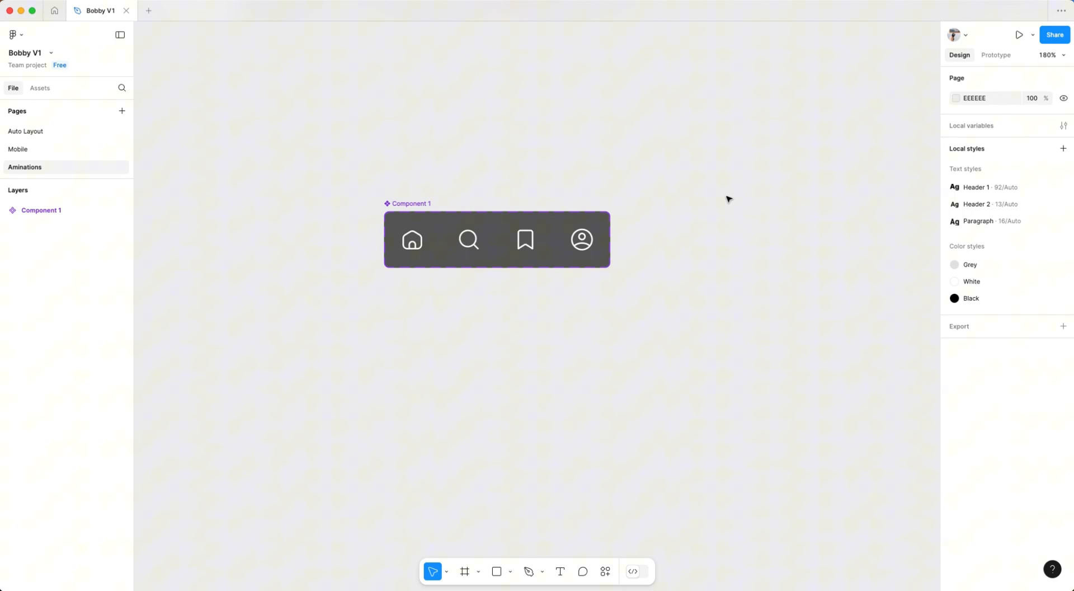
pyautogui.click(12, 209)
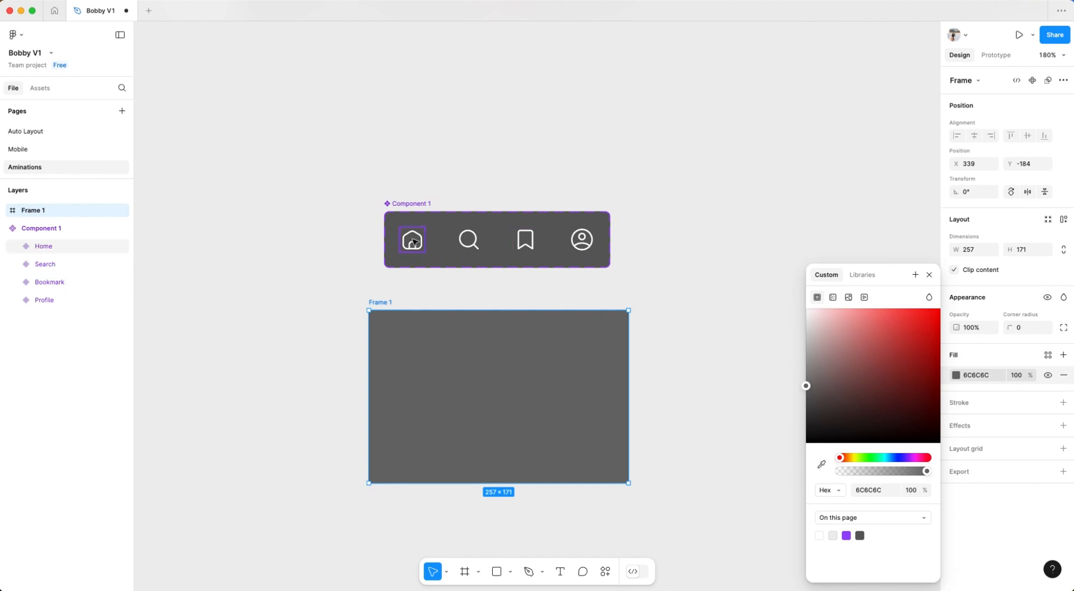
pyautogui.click(412, 239)
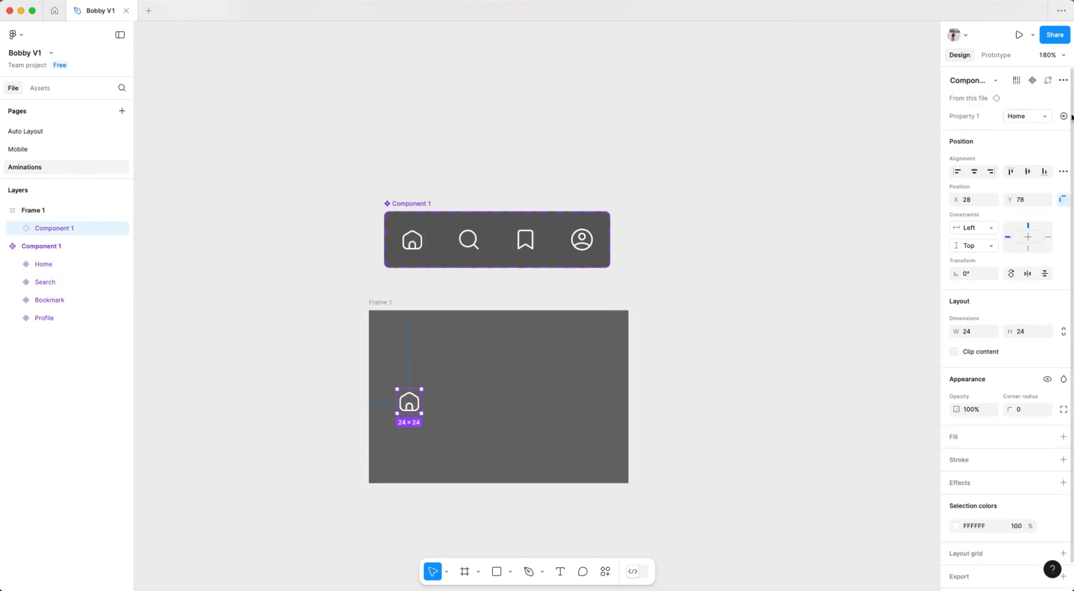
pyautogui.click(1023, 117)
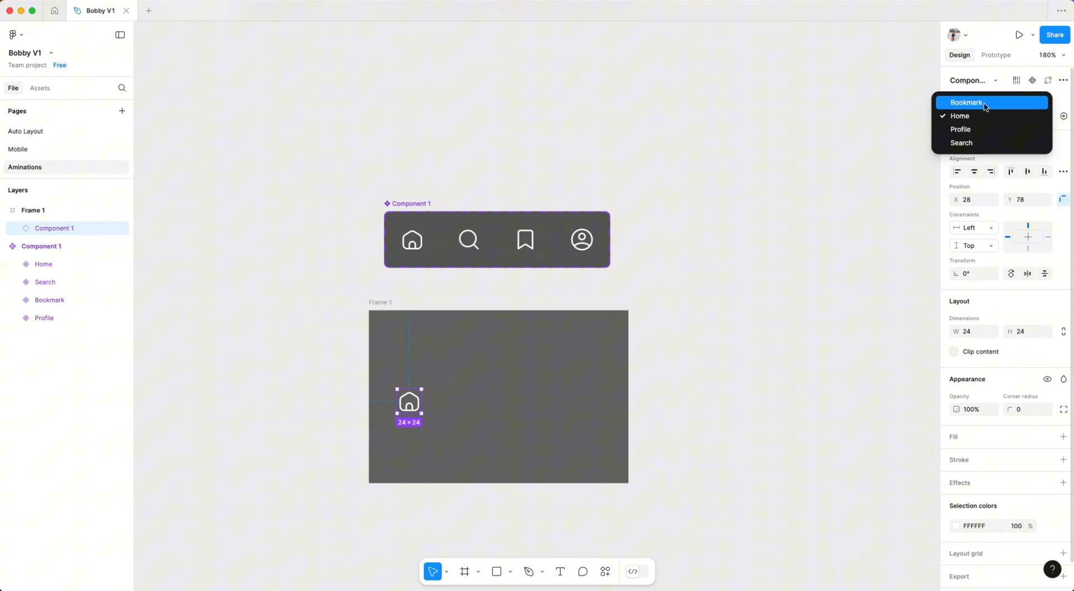
pyautogui.click(960, 115)
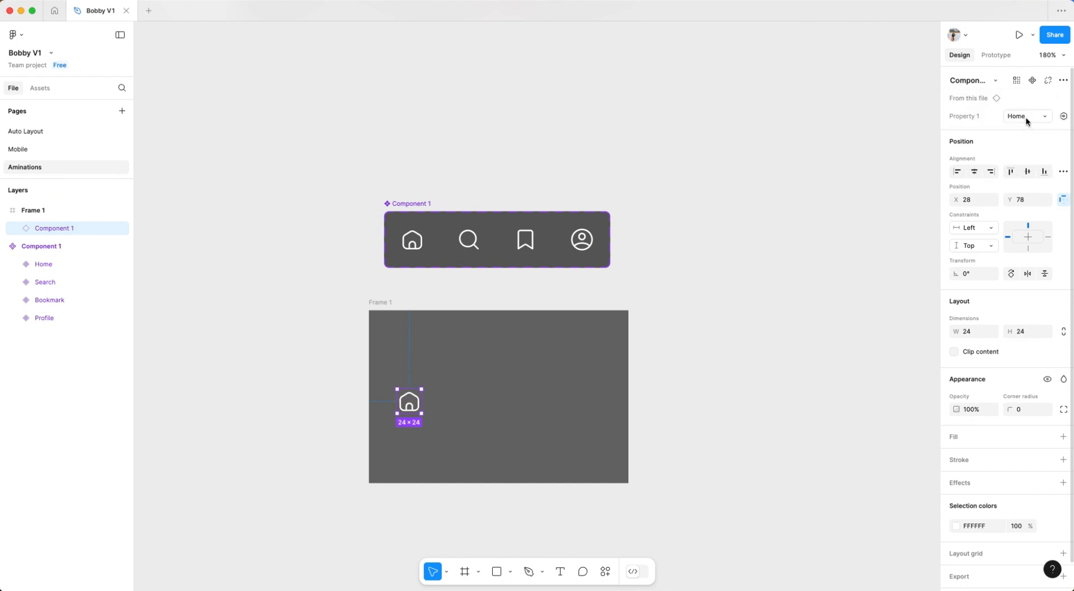
pyautogui.click(1026, 116)
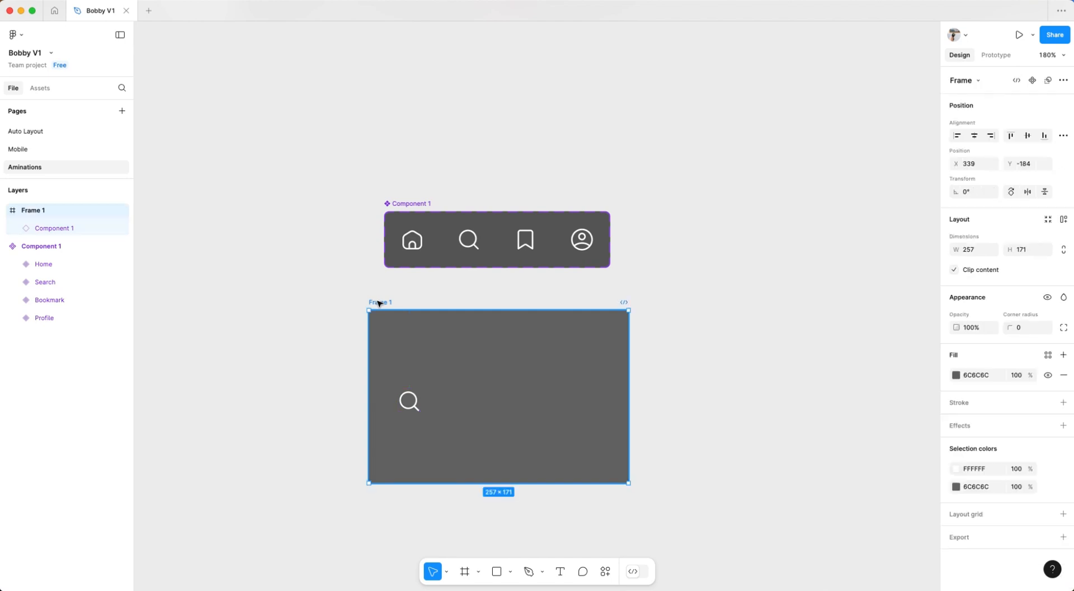
pyautogui.press('Delete')
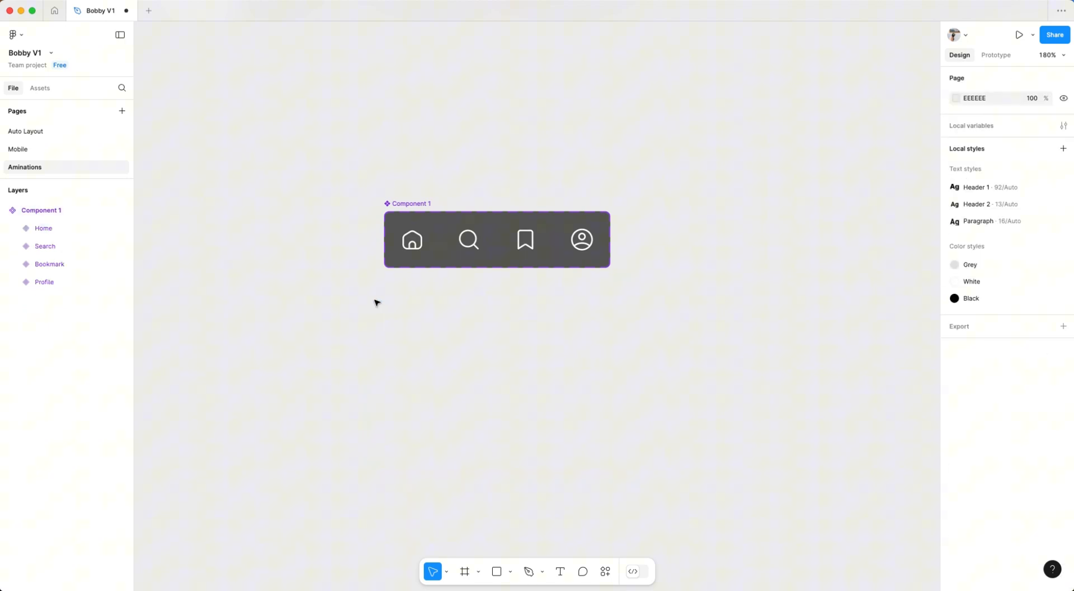
# Draw a 352×72 frame below the icon set with corner radius 100 and fill 9747FF
pyautogui.click(464, 570)
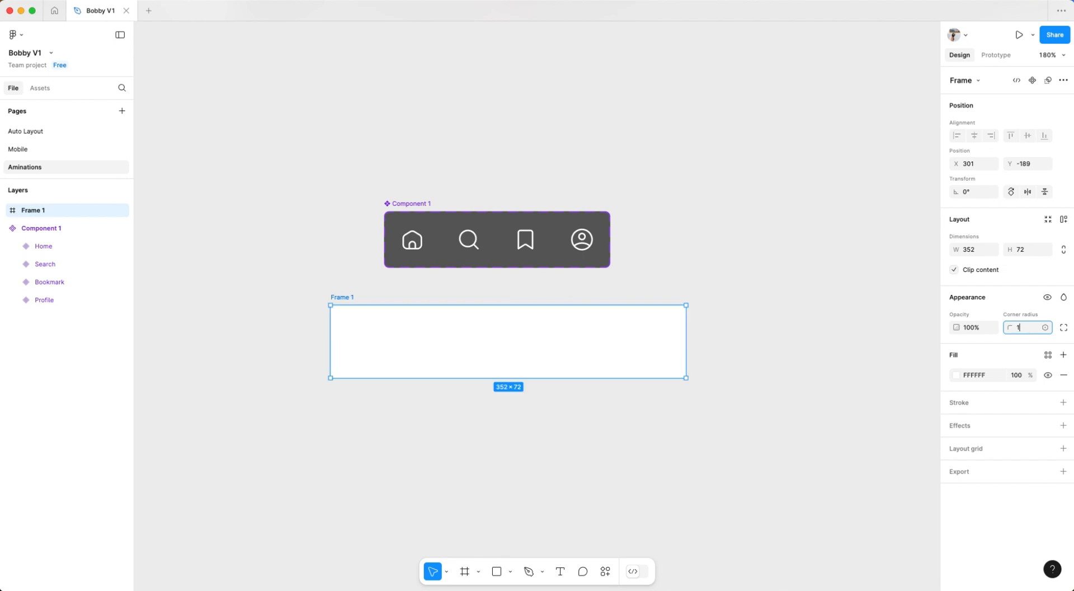
pyautogui.write('100')
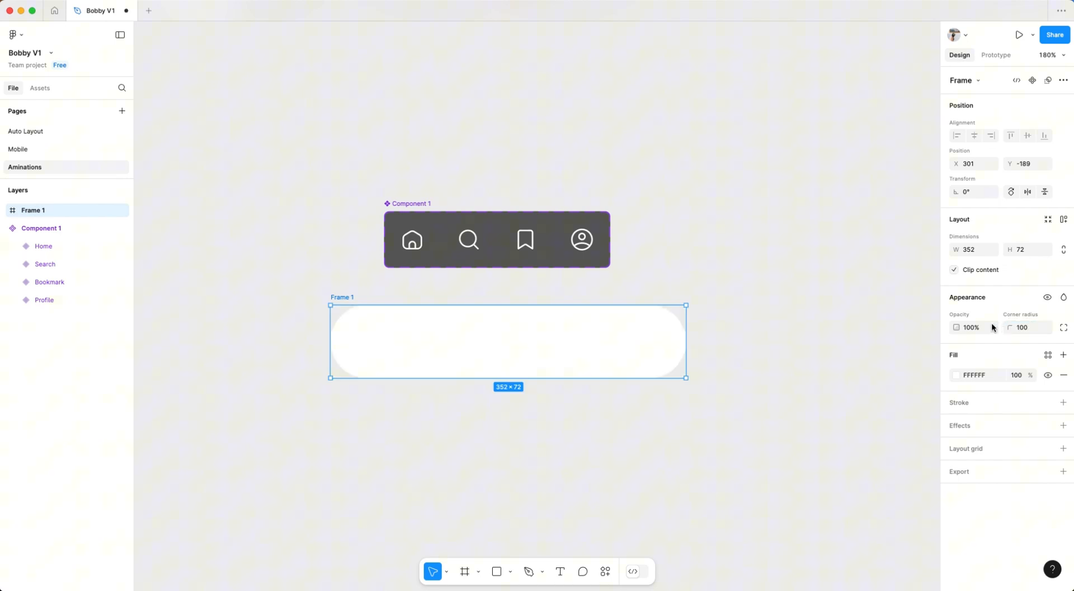
pyautogui.scroll(-3)
pyautogui.write('B')
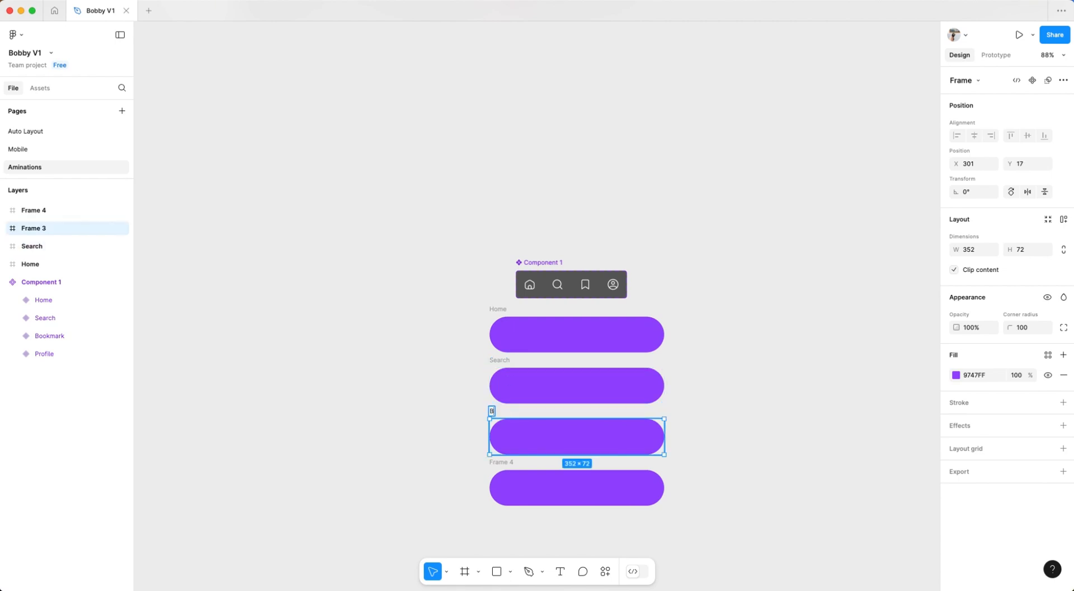
# Create a component set from the Home, Search, Bookmark and Profile pills and name it Icon bar
pyautogui.click(576, 487)
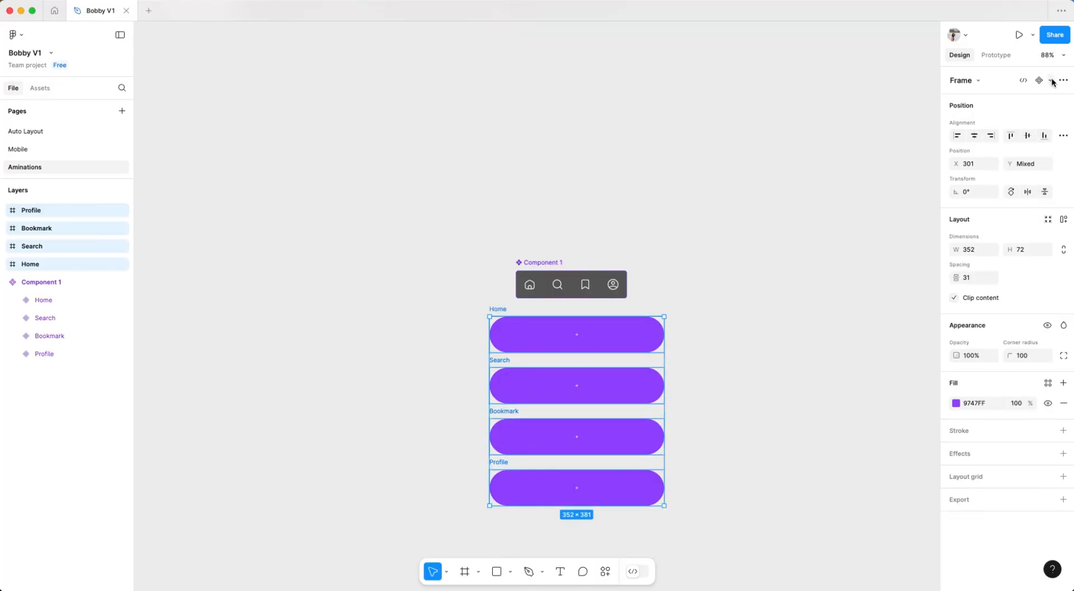
pyautogui.click(1052, 80)
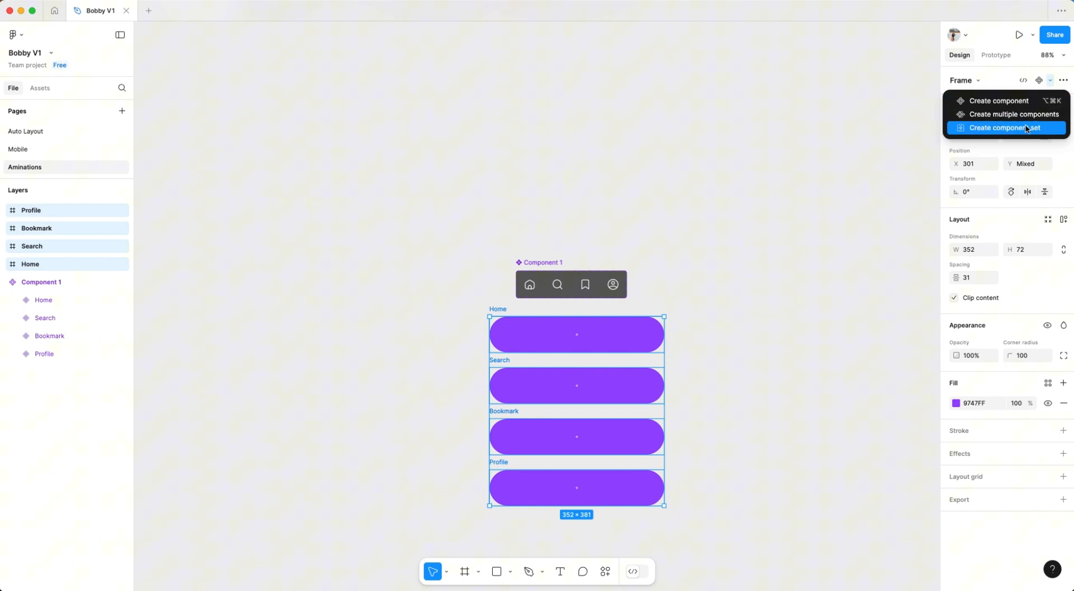
pyautogui.click(1008, 127)
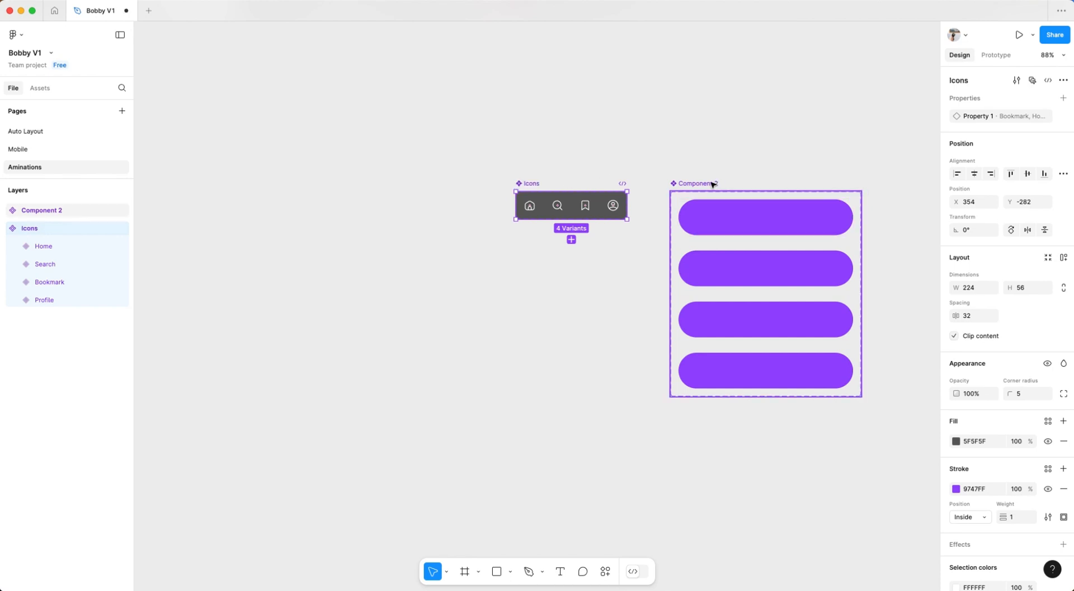
pyautogui.click(766, 293)
pyautogui.write('Icon bar')
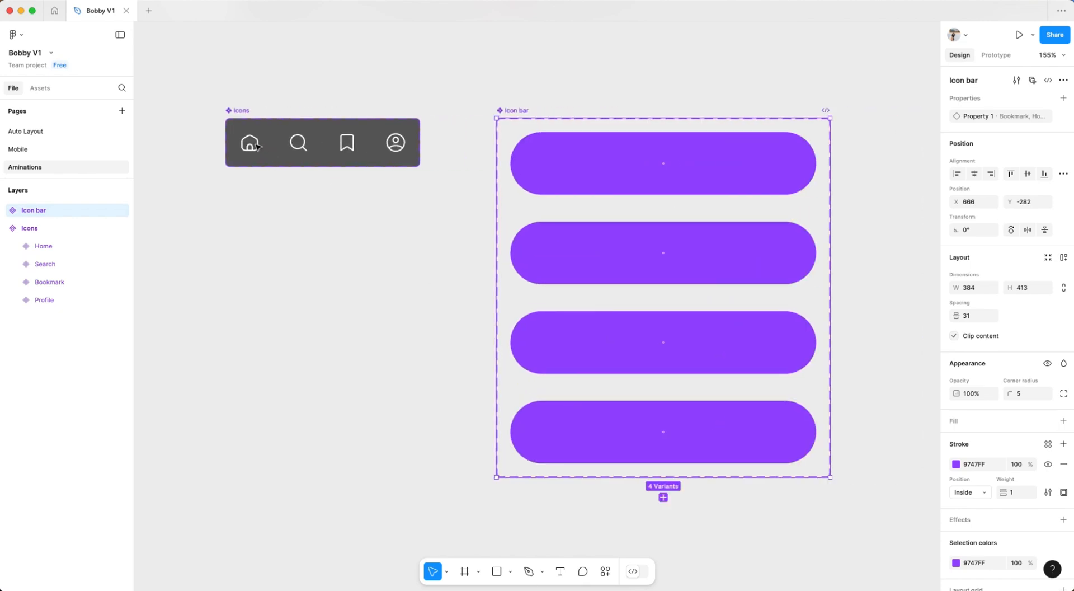
# Paste the Icons instances into the first Icon bar variant and duplicate Home to make five icons
pyautogui.click(298, 142)
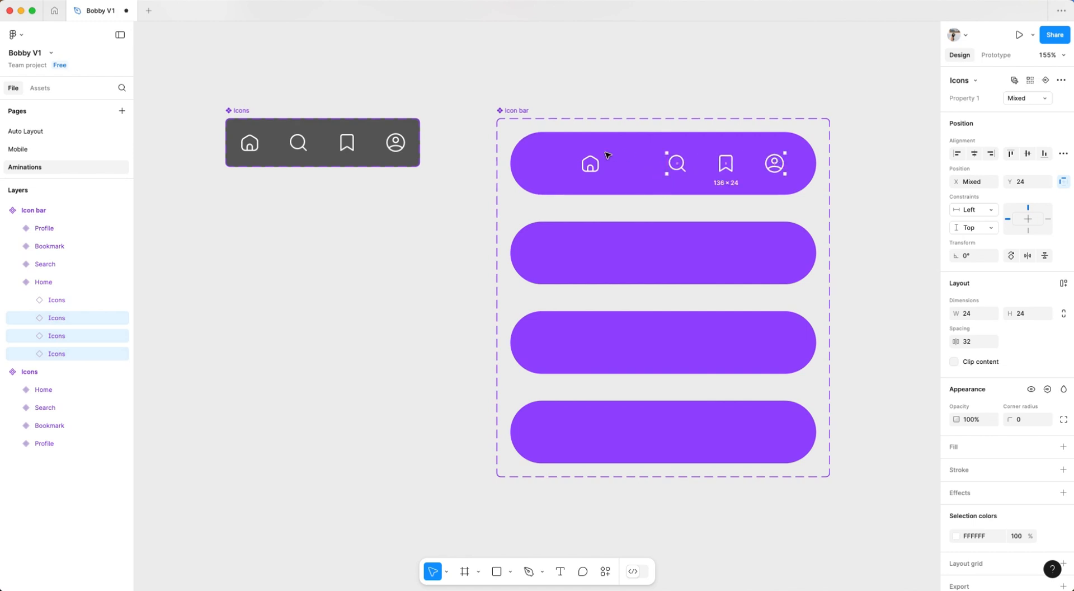
pyautogui.click(590, 163)
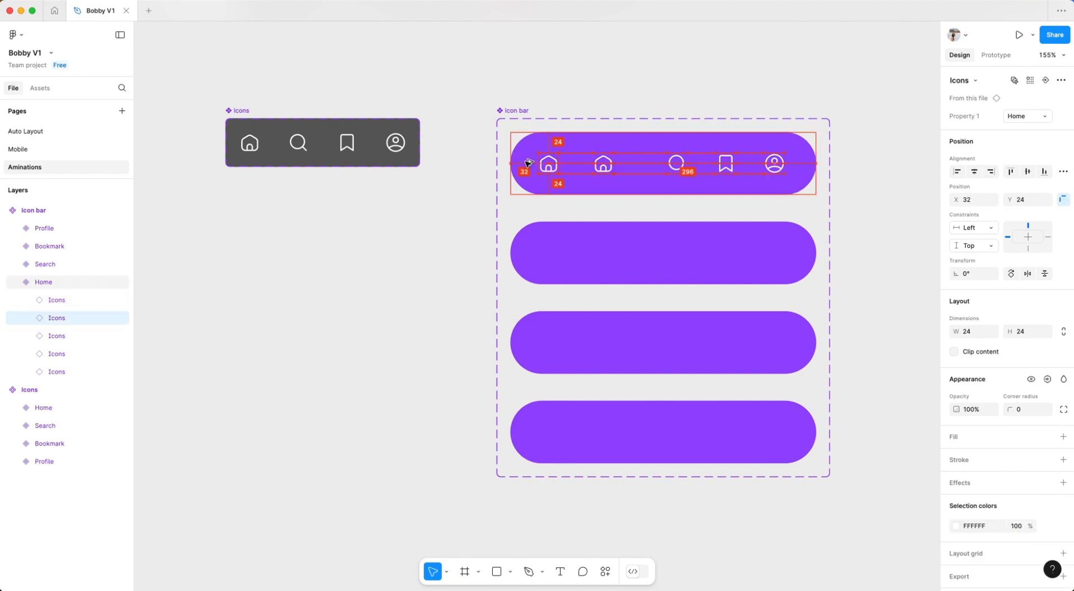
pyautogui.click(775, 163)
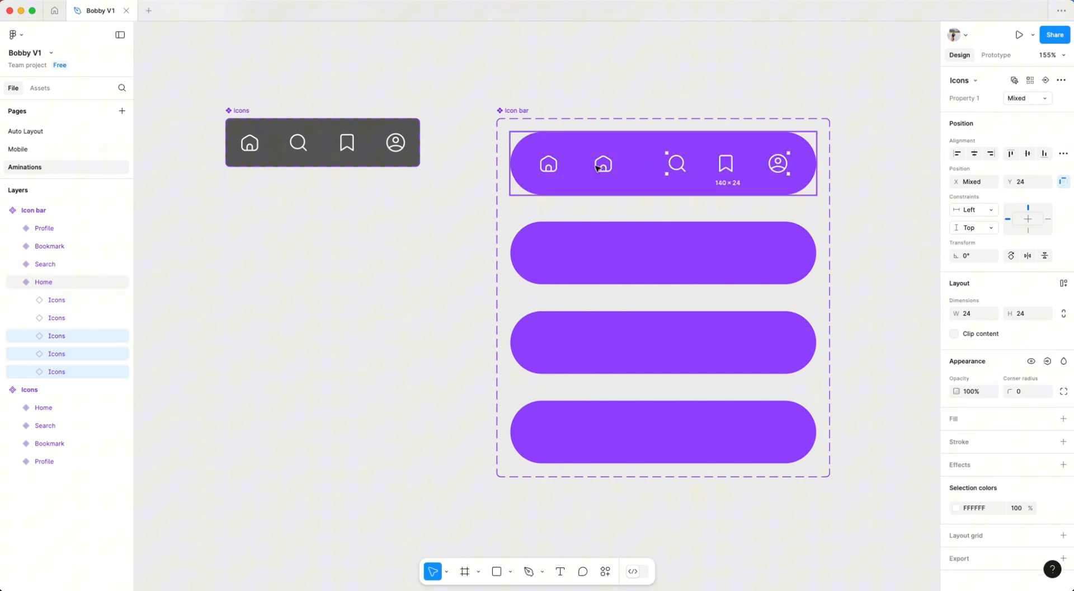
pyautogui.click(1063, 154)
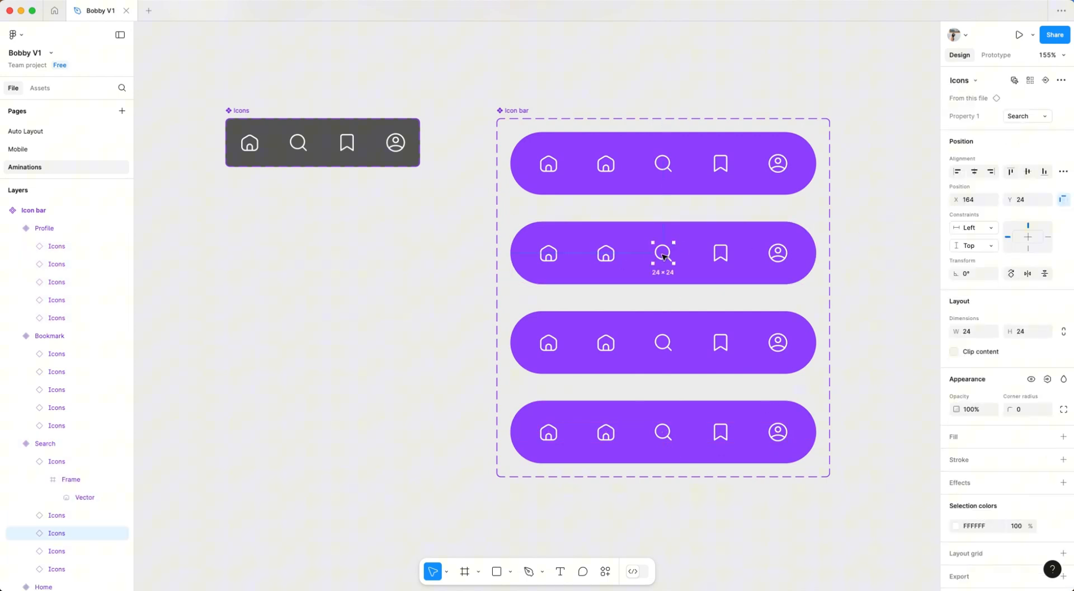
# Swap the second bar's second icon to search and the third bar's third icon to bookmark via Property 1
pyautogui.click(606, 253)
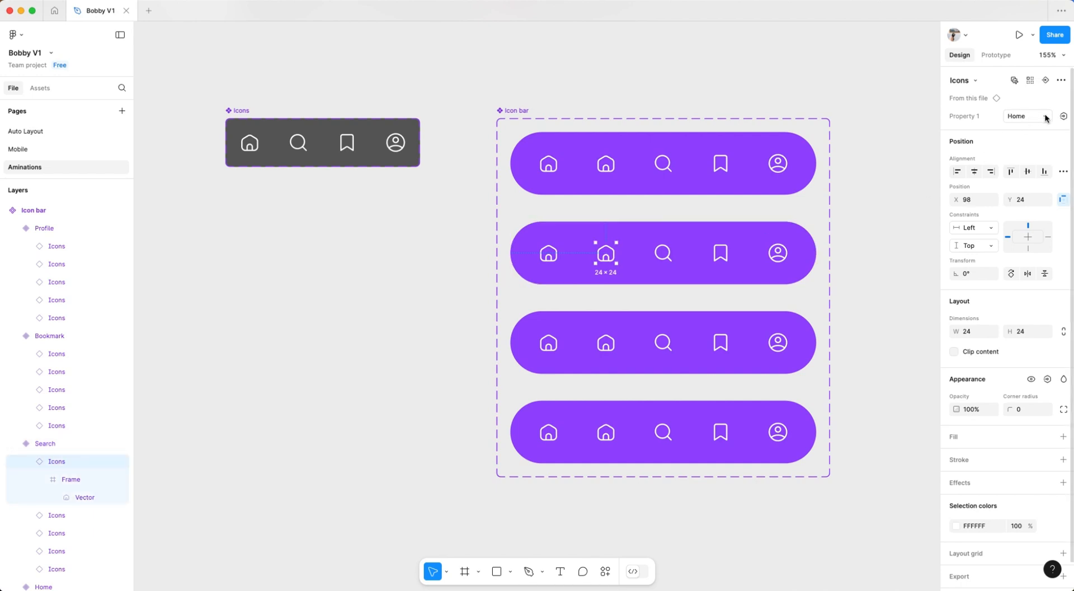
pyautogui.click(1025, 117)
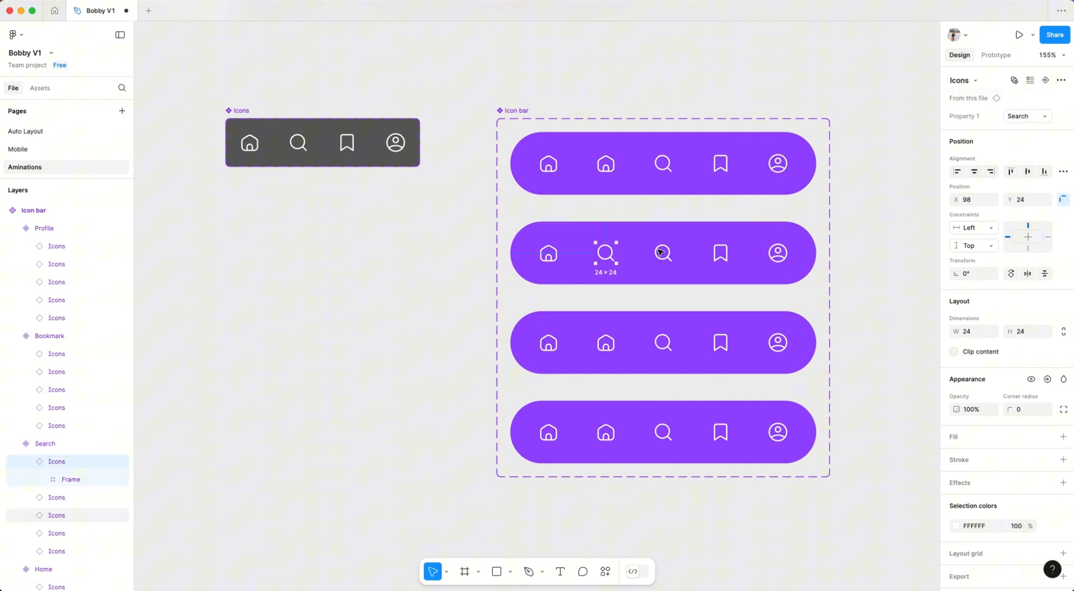
pyautogui.click(662, 252)
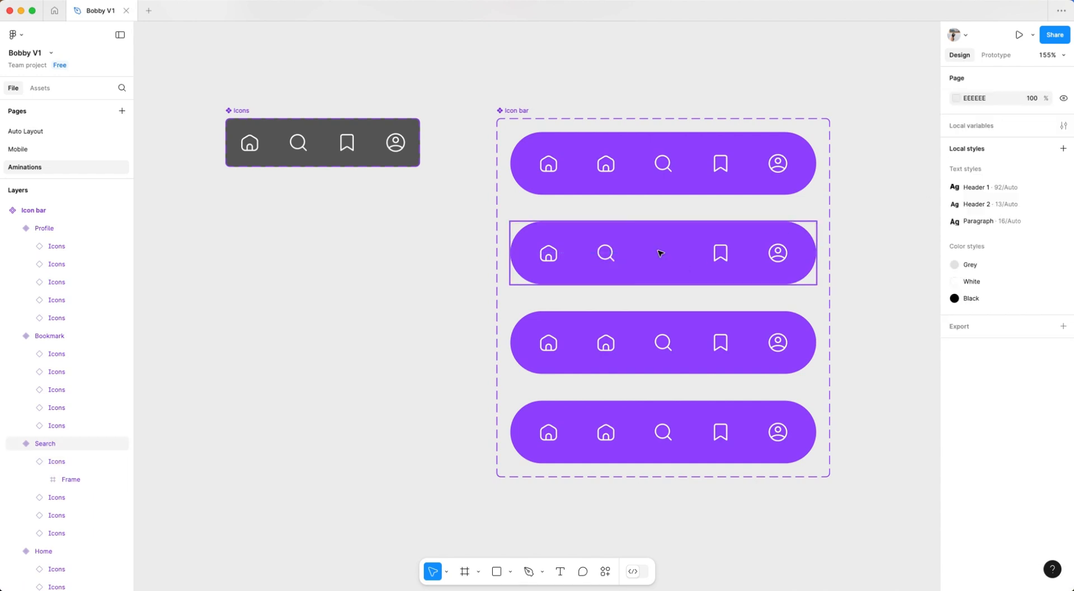
pyautogui.click(662, 343)
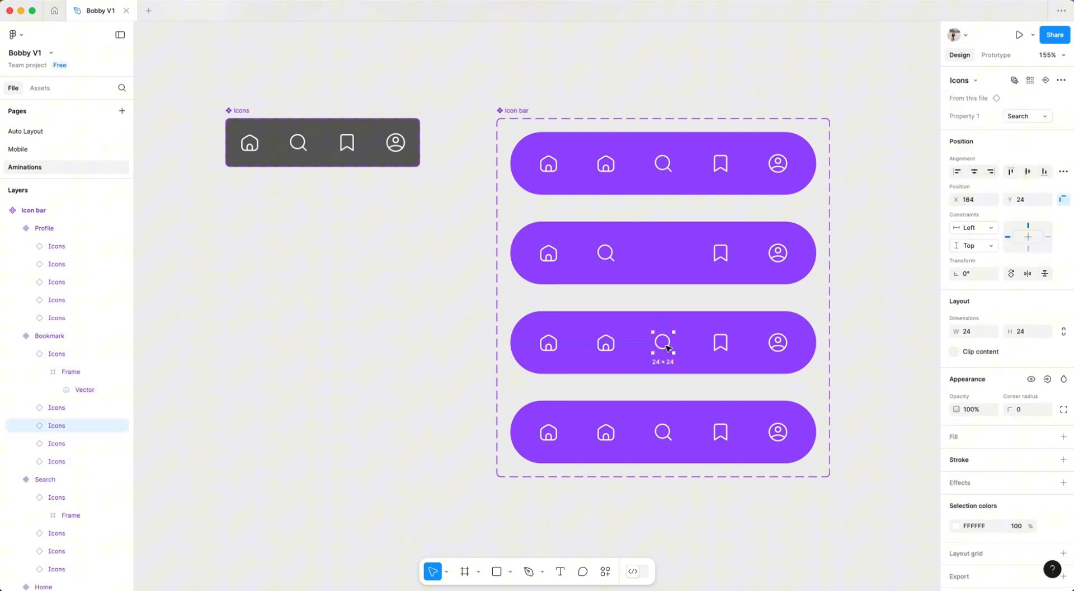
pyautogui.click(1026, 115)
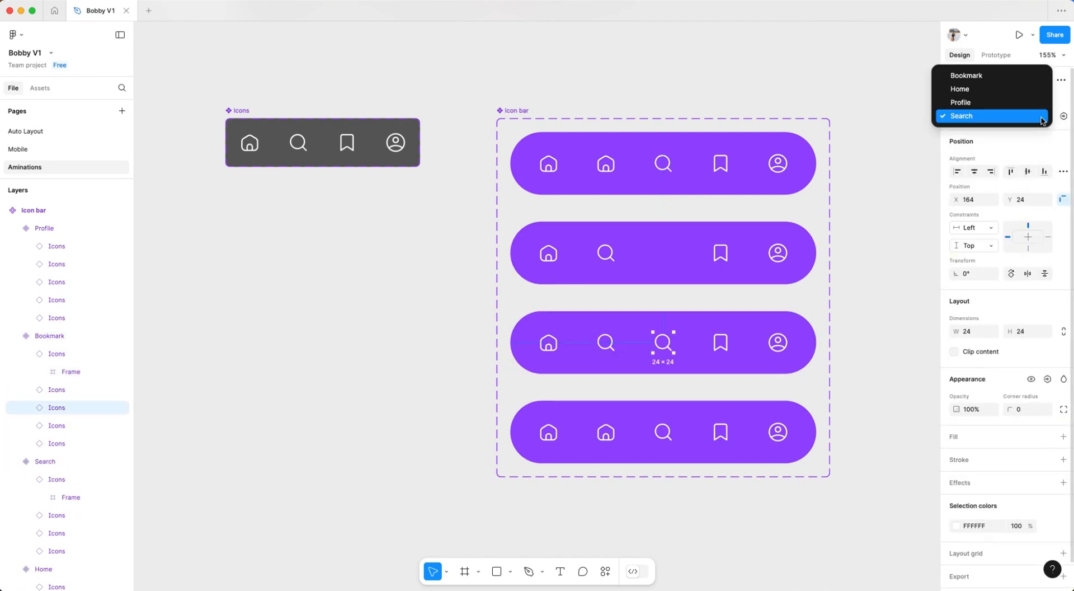
pyautogui.click(962, 116)
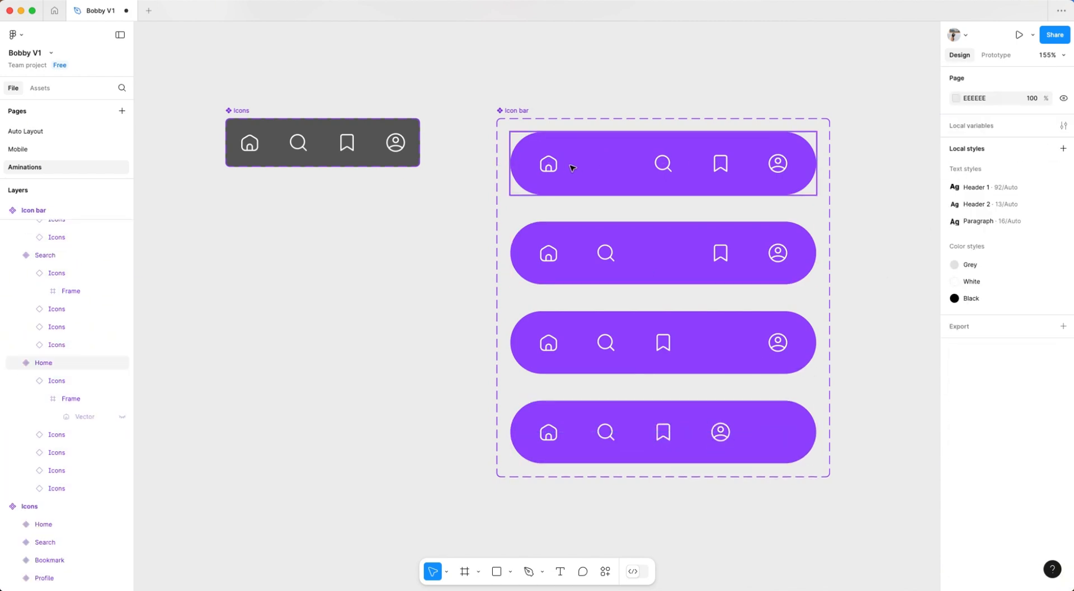
# Add a Home text label in Poppins Medium at size 16 beside the Icon bar set
pyautogui.click(376, 245)
pyautogui.write('p')
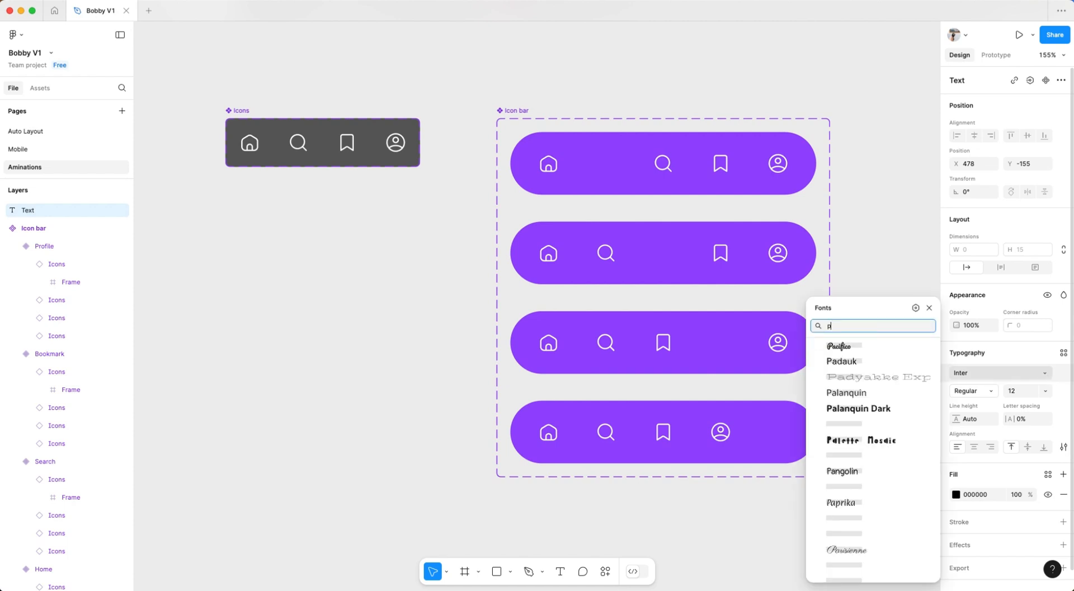
pyautogui.write('opp')
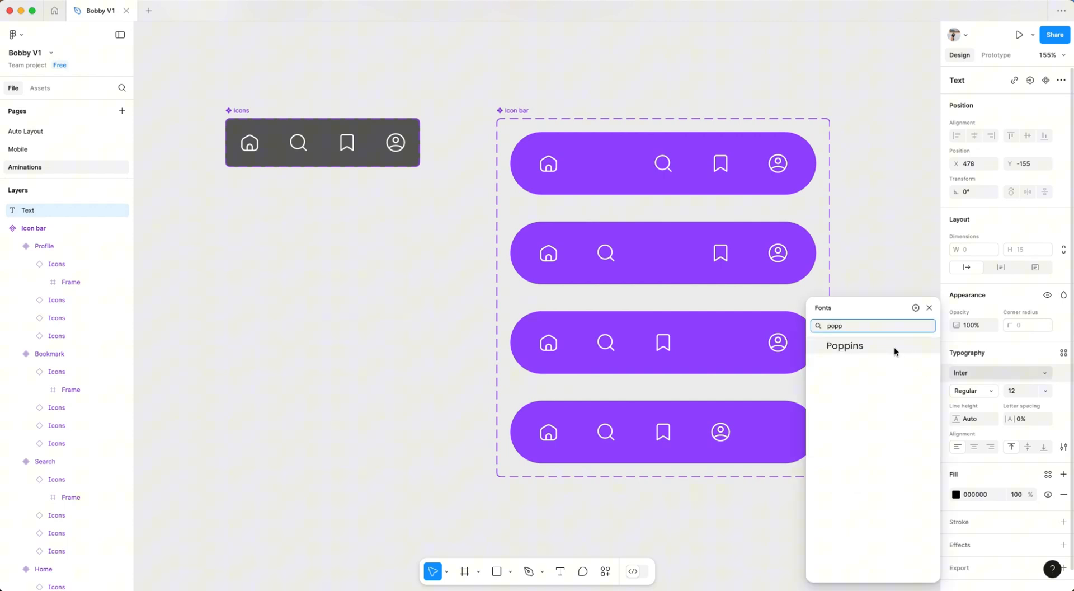
pyautogui.click(845, 345)
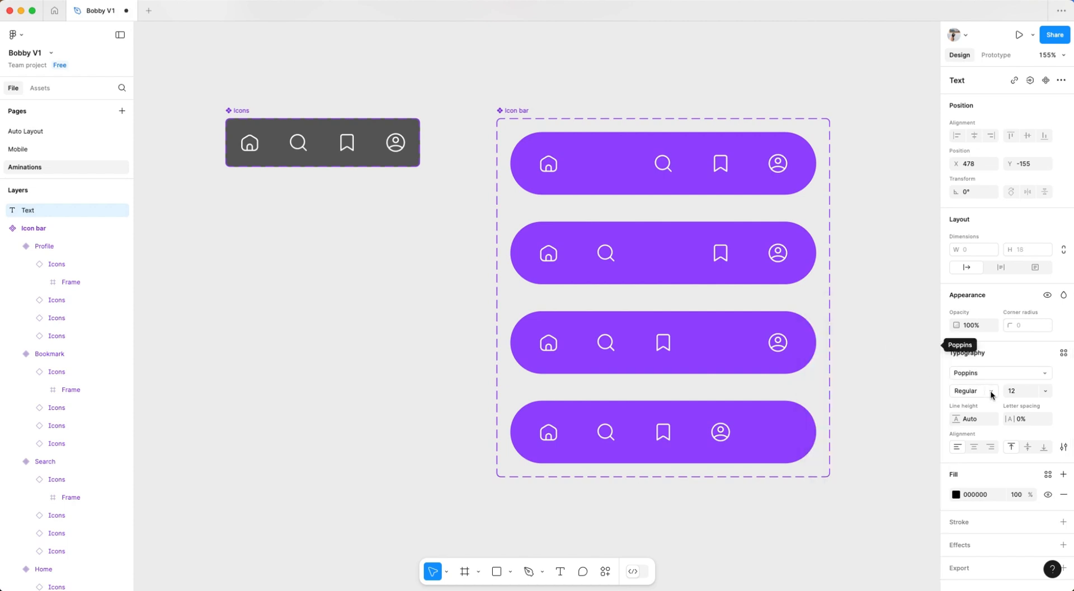
pyautogui.click(973, 390)
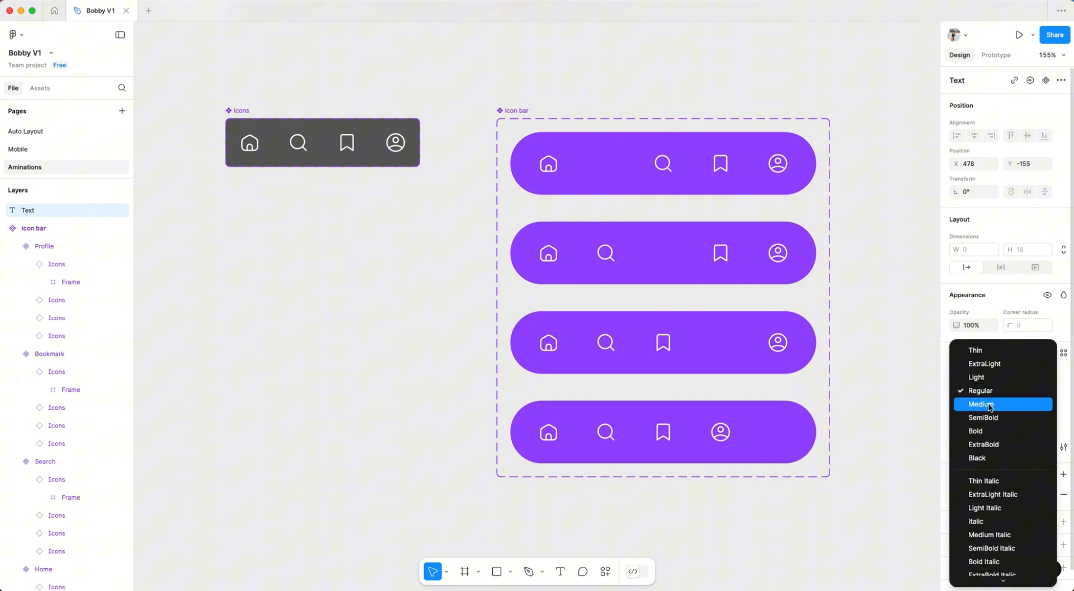
pyautogui.click(982, 404)
pyautogui.write('16')
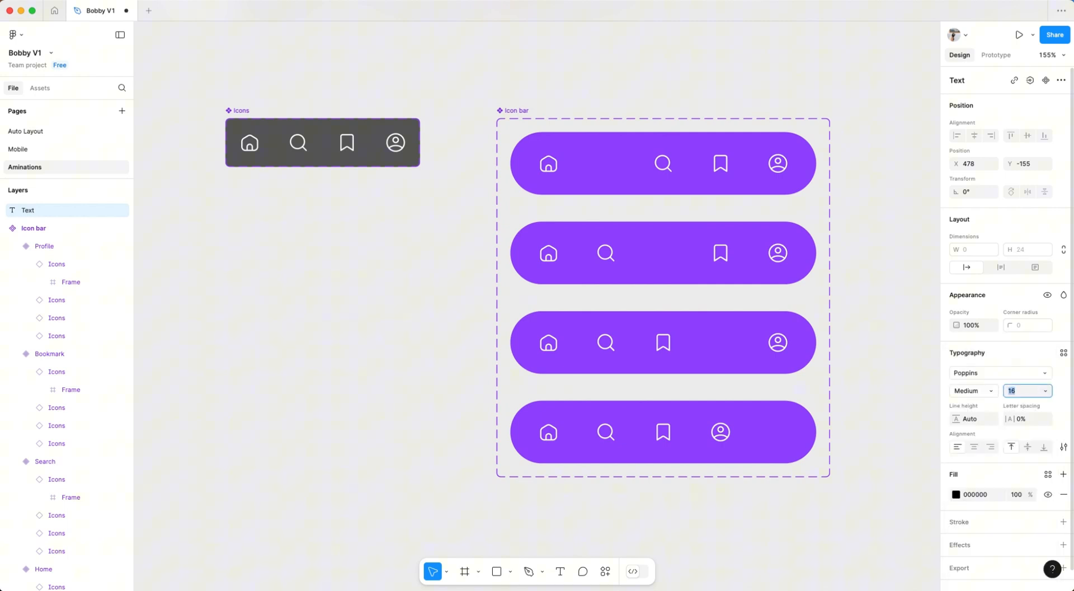
pyautogui.write('Home')
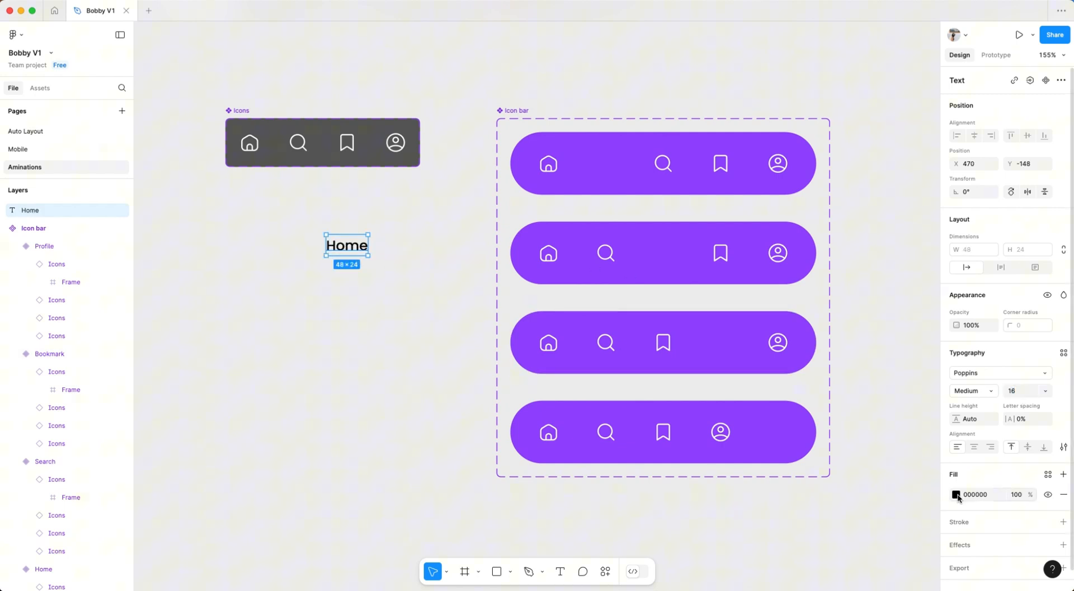
# Make the Home label white (FFFFFF) and move it into the first bar right of the home icon
pyautogui.click(957, 495)
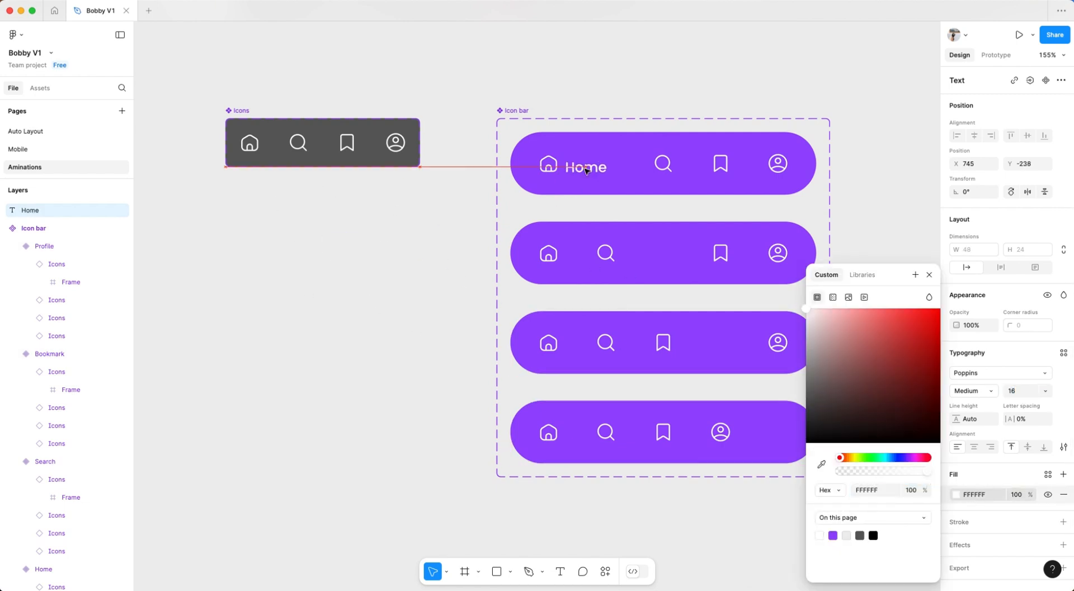
pyautogui.click(585, 167)
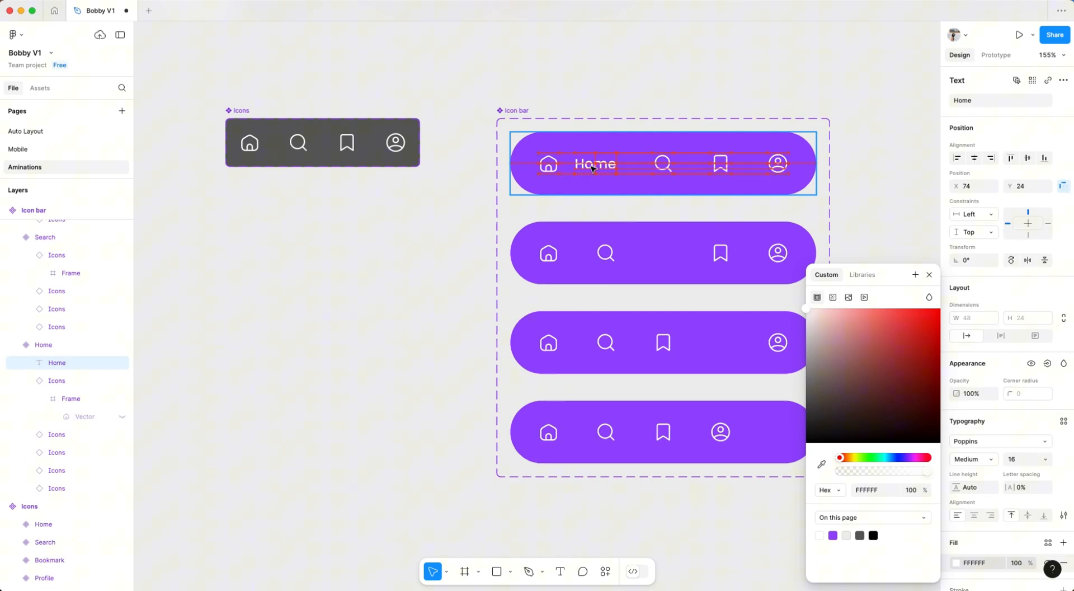
pyautogui.click(929, 275)
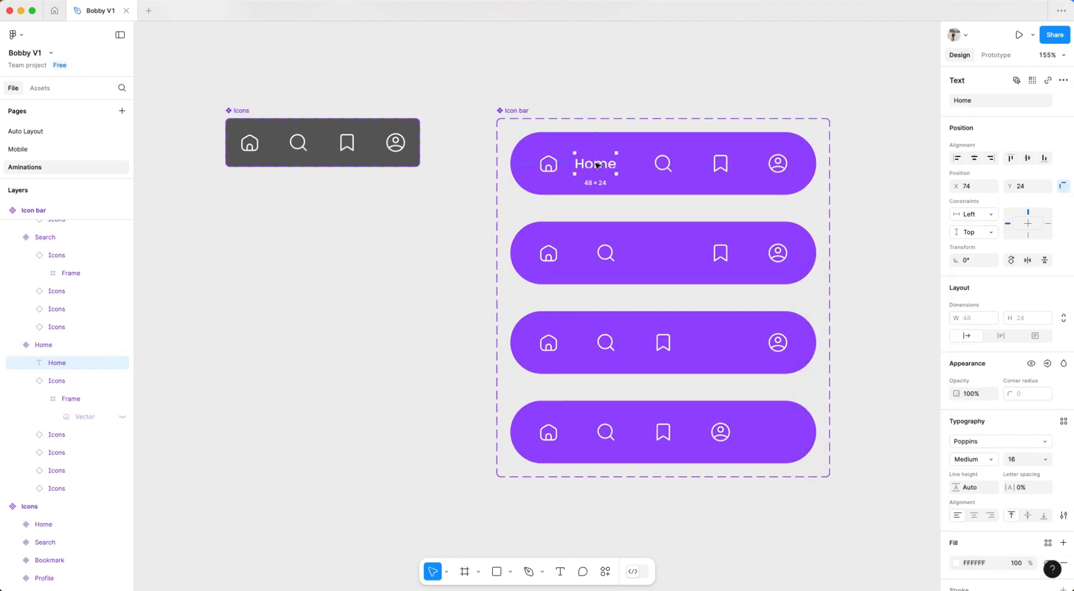
pyautogui.moveTo(656, 240)
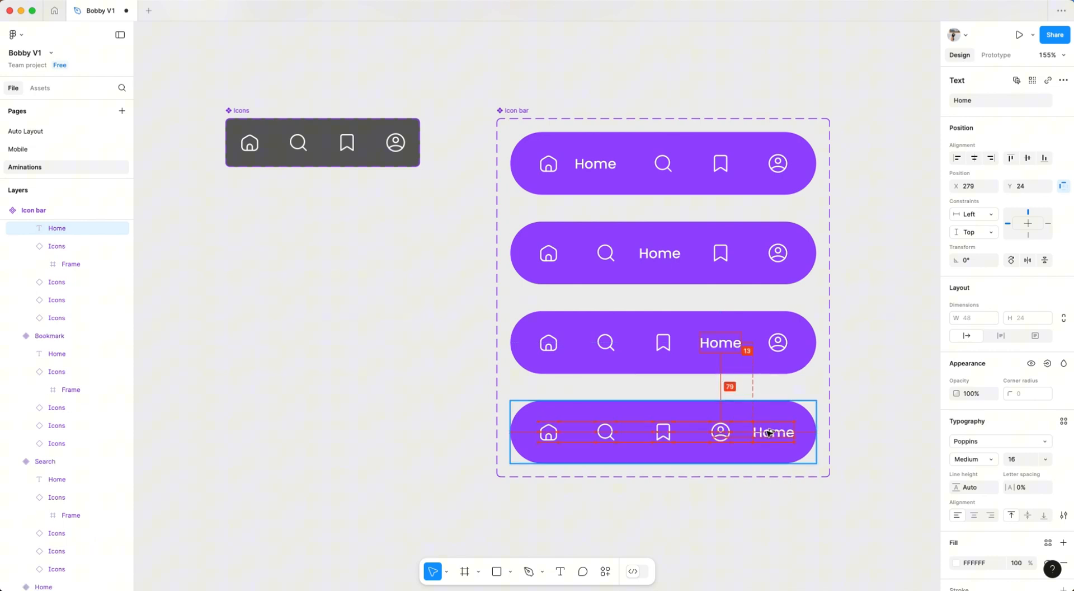
# Rename the copied labels in the lower bars to Search, Saved and Profile
pyautogui.click(594, 163)
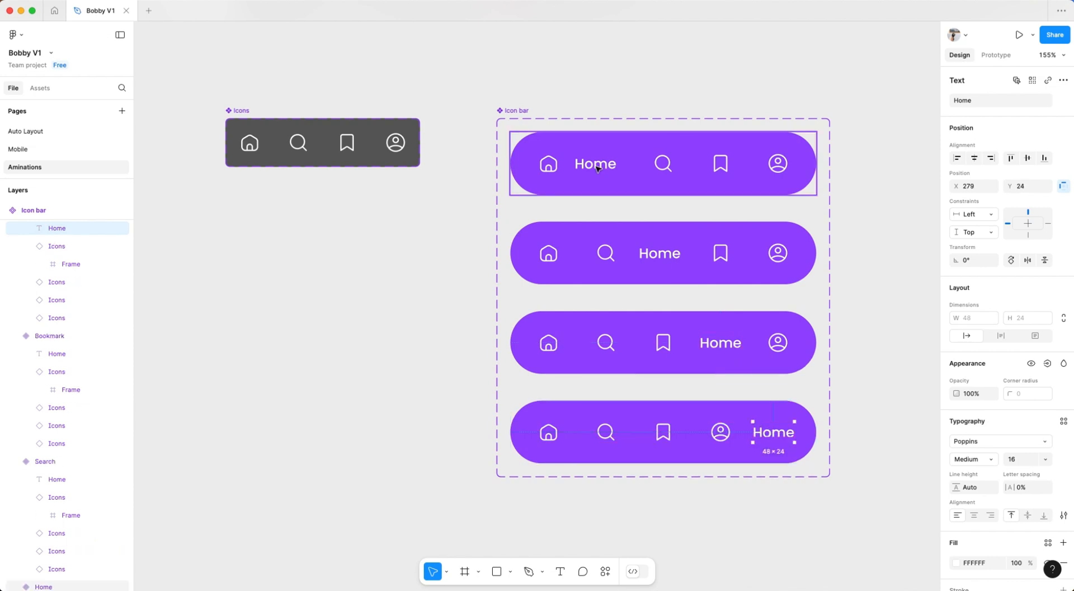
pyautogui.click(659, 253)
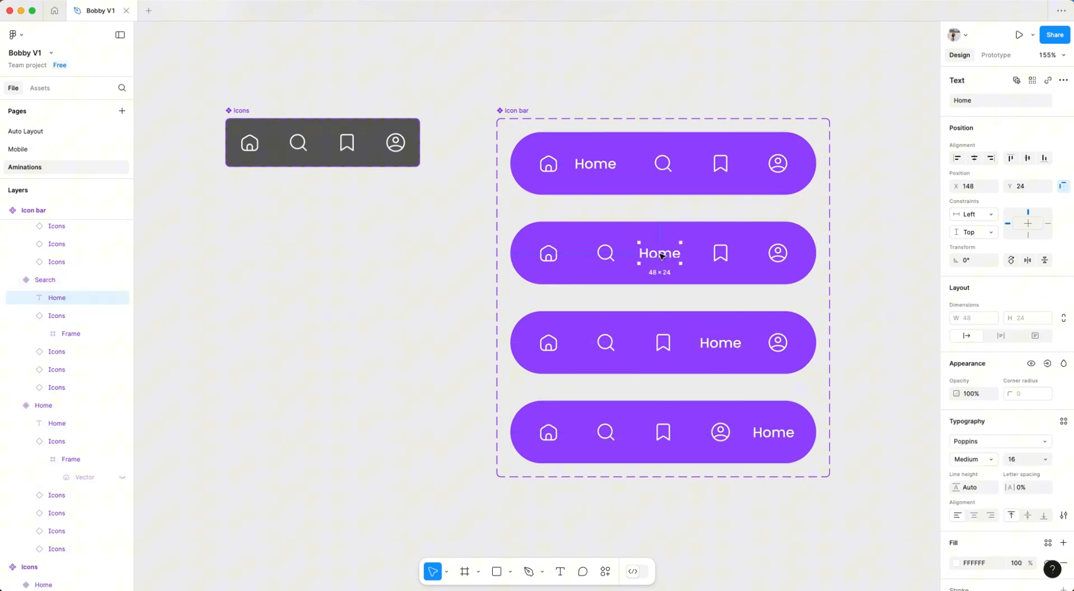
pyautogui.write('Search')
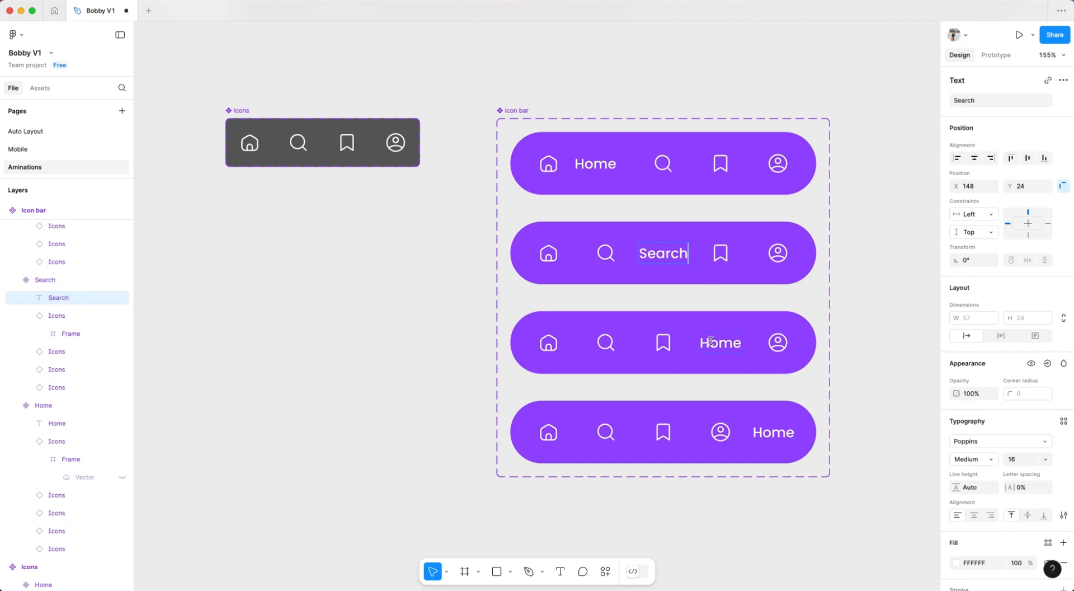
pyautogui.write('Saved')
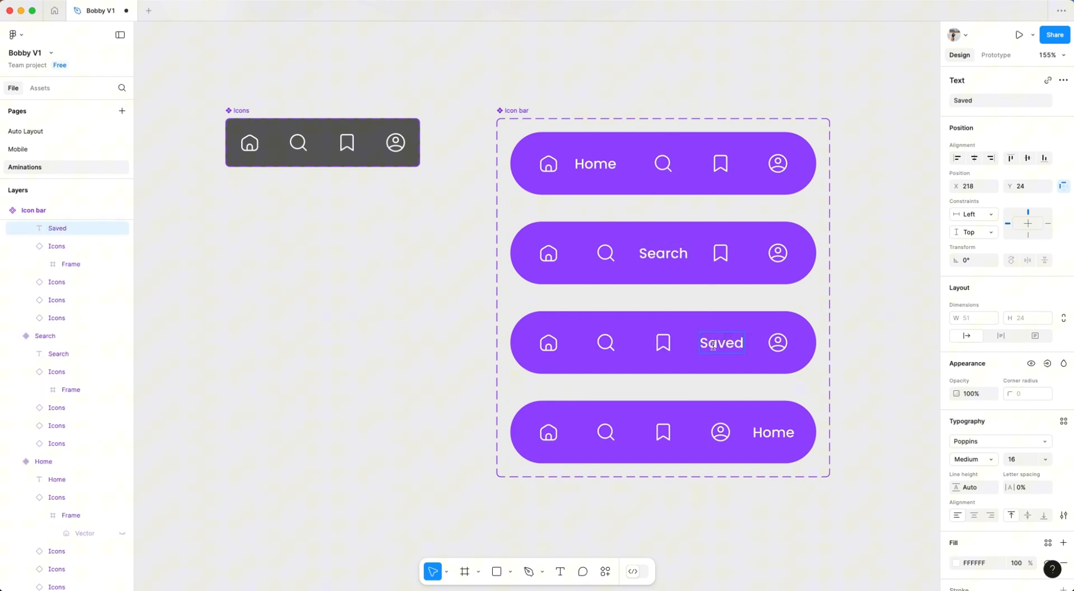
pyautogui.write('Profil')
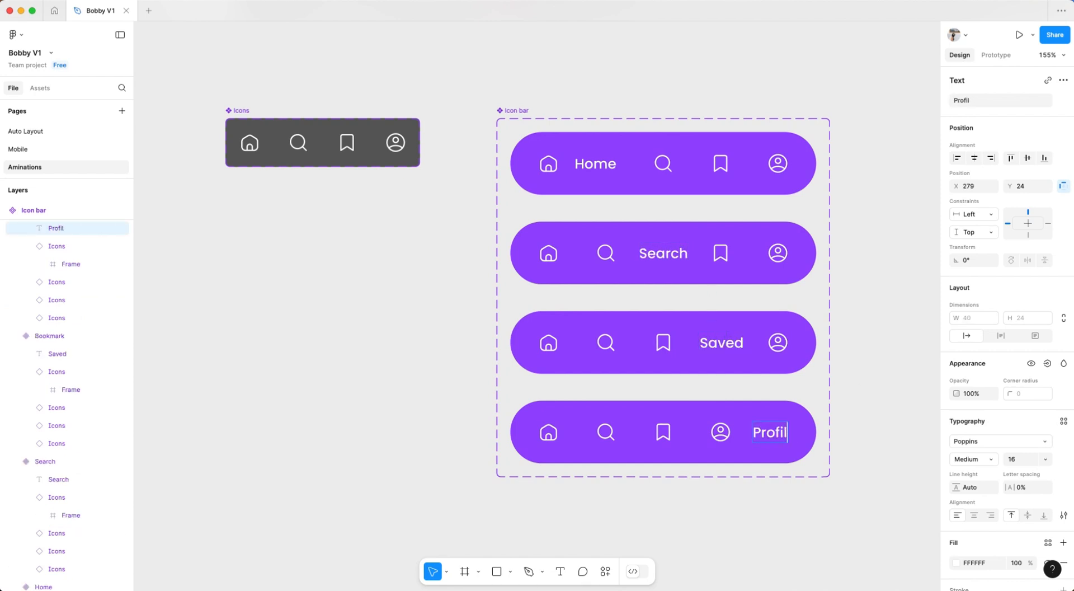
# Draw a white 94×48 frame with corner radius 100 over Home and send it to the back
pyautogui.moveTo(258, 236); pyautogui.dragTo(342, 269)
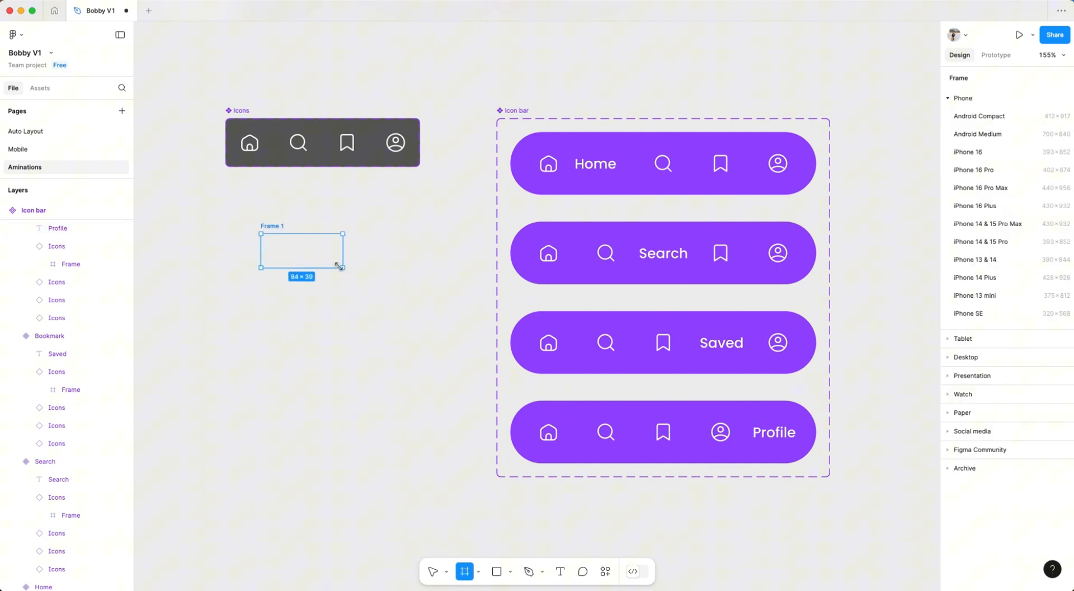
pyautogui.click(301, 250)
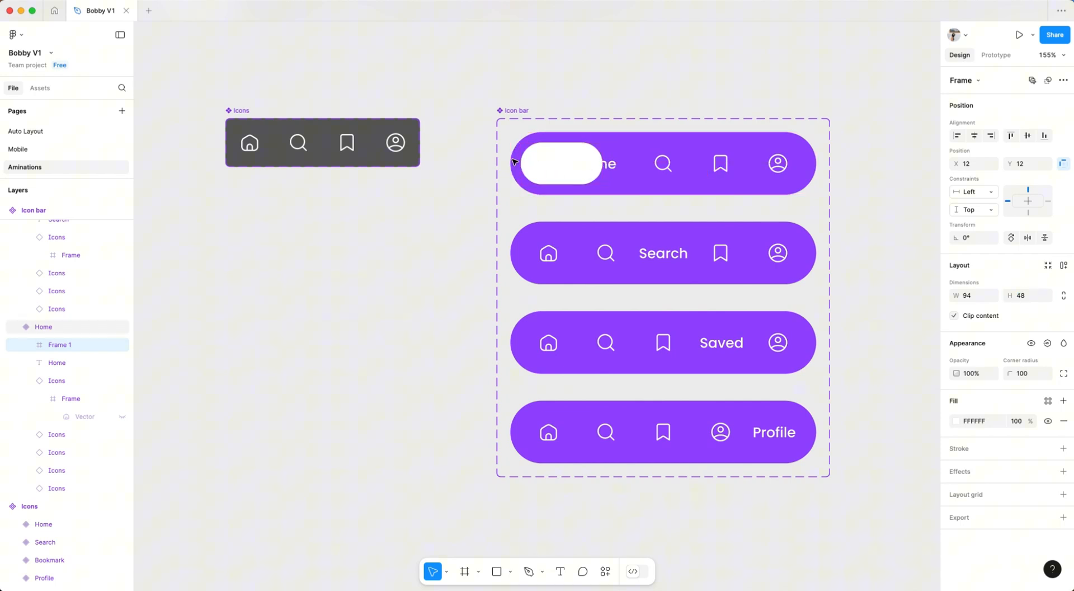
pyautogui.rightClick(562, 163)
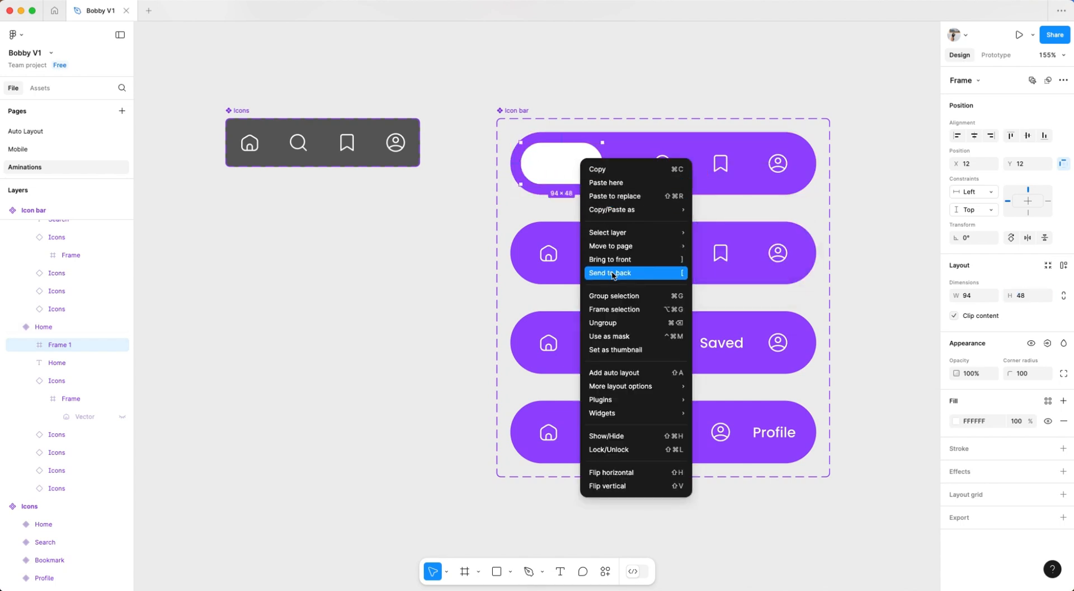
pyautogui.click(611, 273)
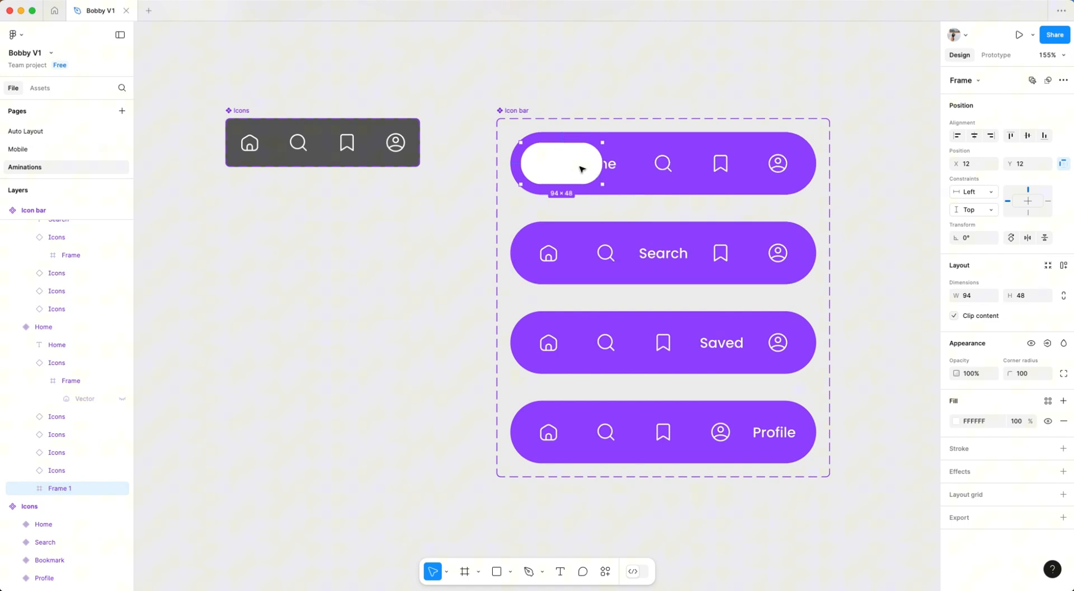
# Copy the white pill behind each variant's labelled item and turn those icons and labels purple
pyautogui.click(590, 164)
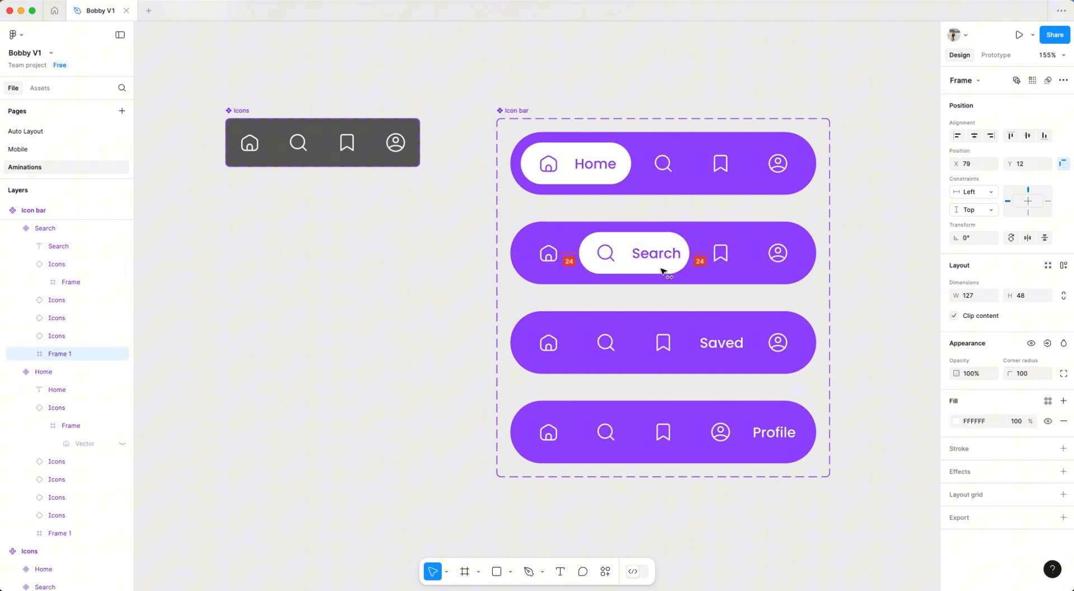
pyautogui.click(662, 342)
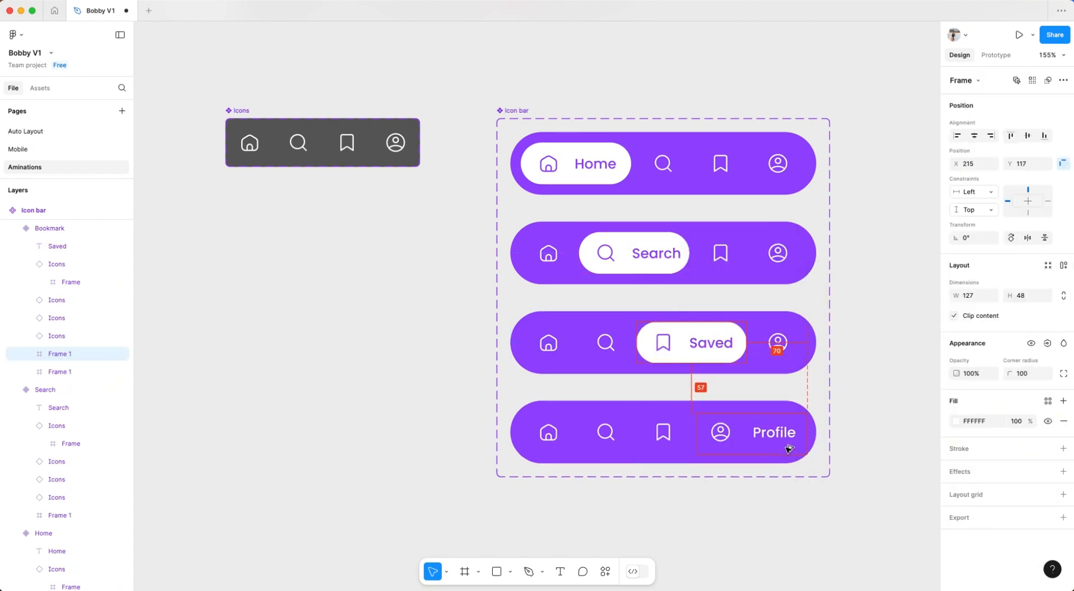
pyautogui.click(958, 420)
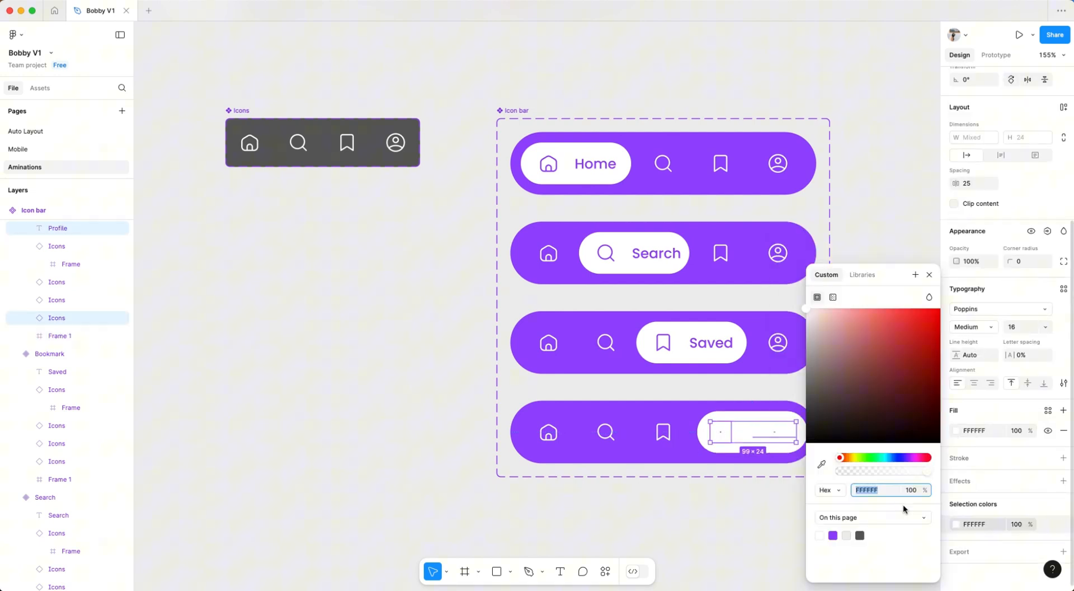
pyautogui.click(996, 55)
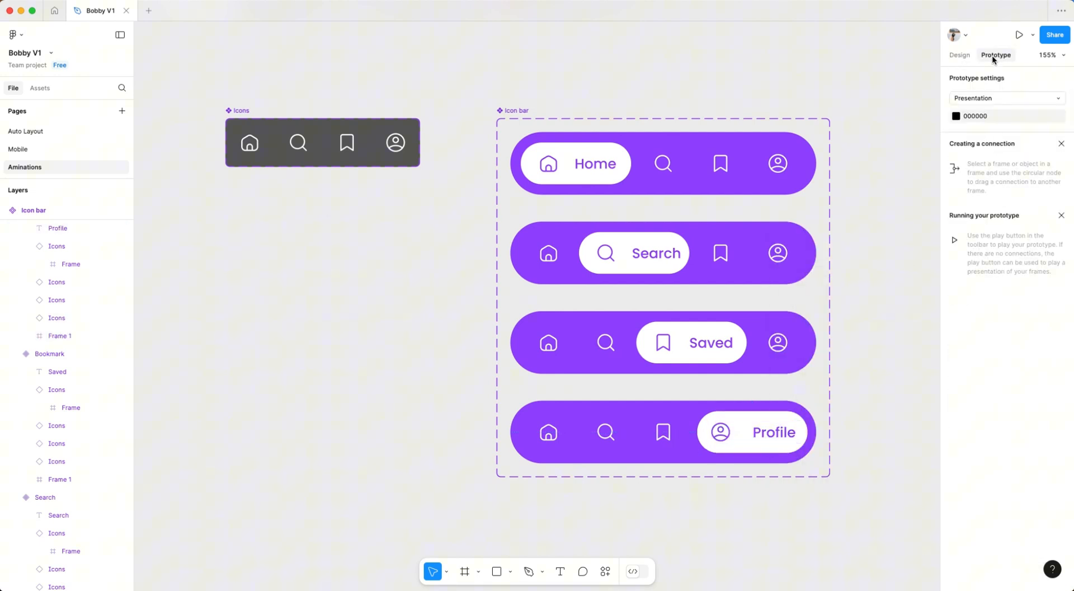
# Link each icon to its matching Icon bar variant on click with Smart Animate, Gentle, 300 ms
pyautogui.click(662, 163)
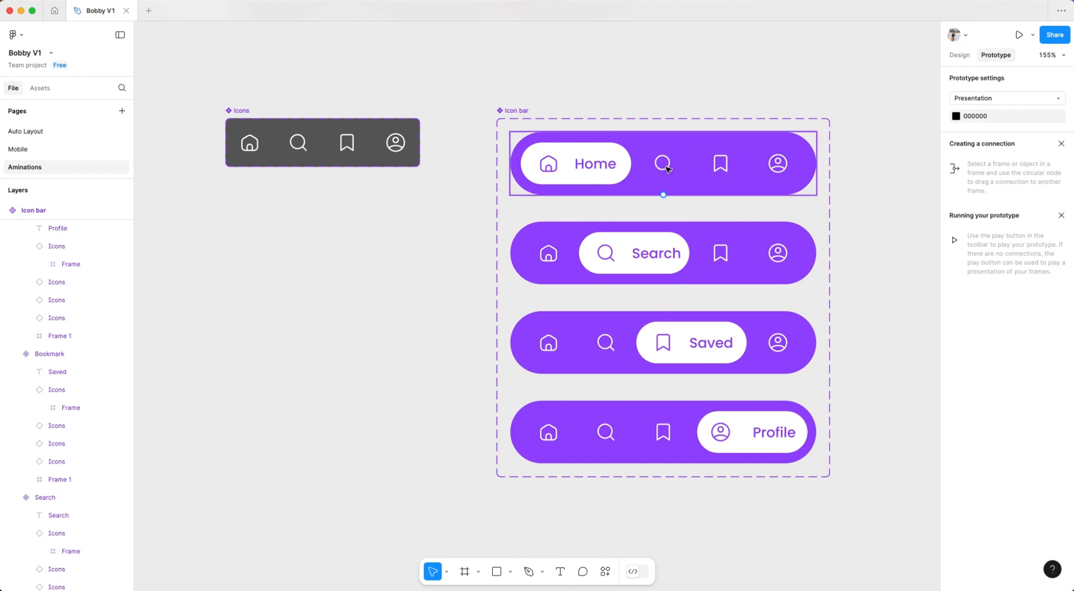
pyautogui.click(662, 163)
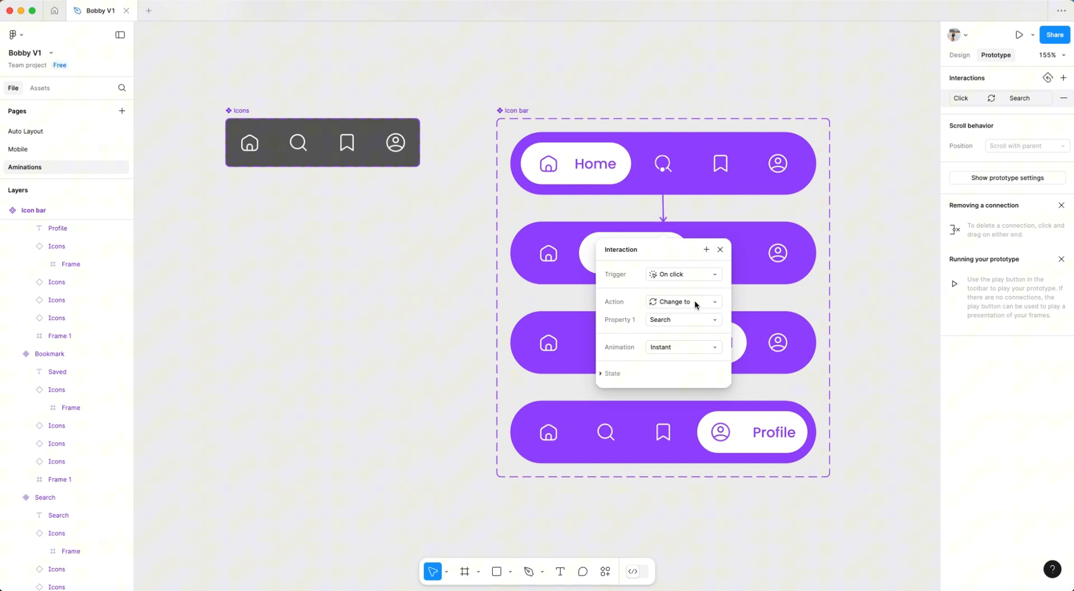
pyautogui.moveTo(695, 348)
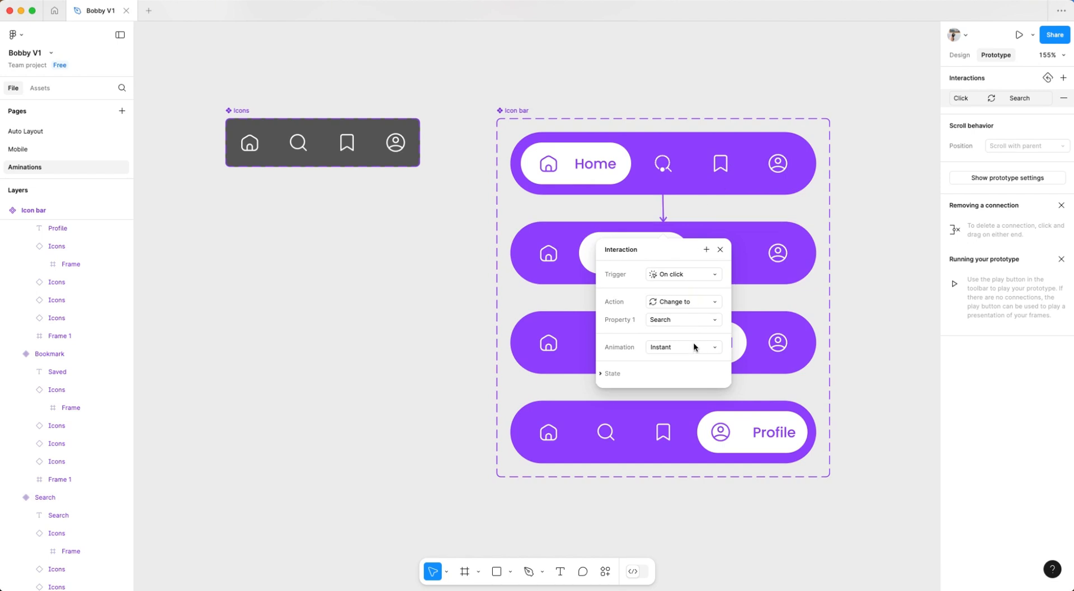
pyautogui.click(682, 348)
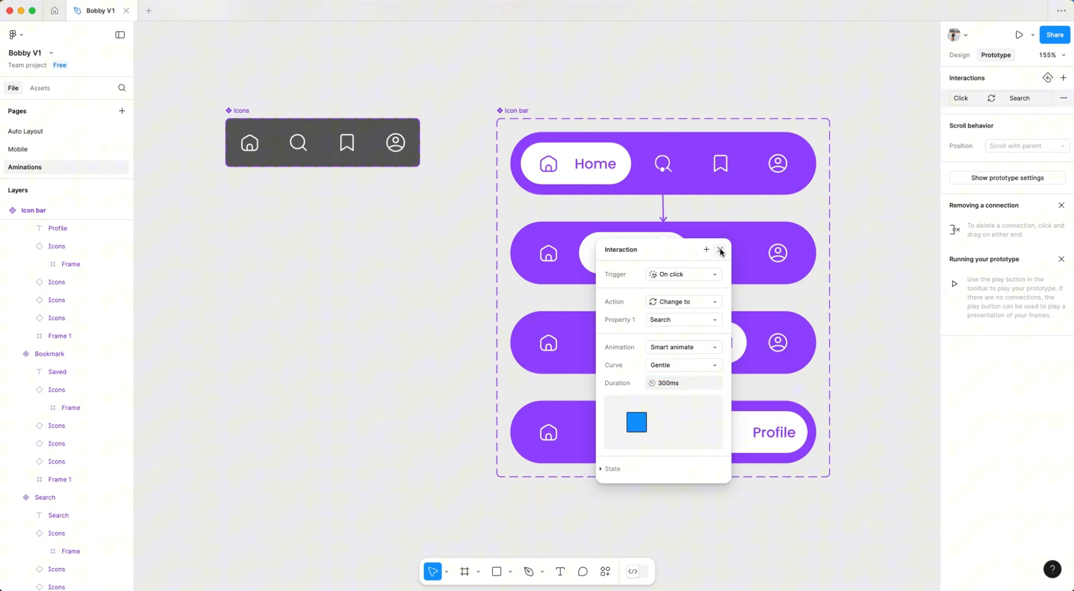
pyautogui.click(719, 248)
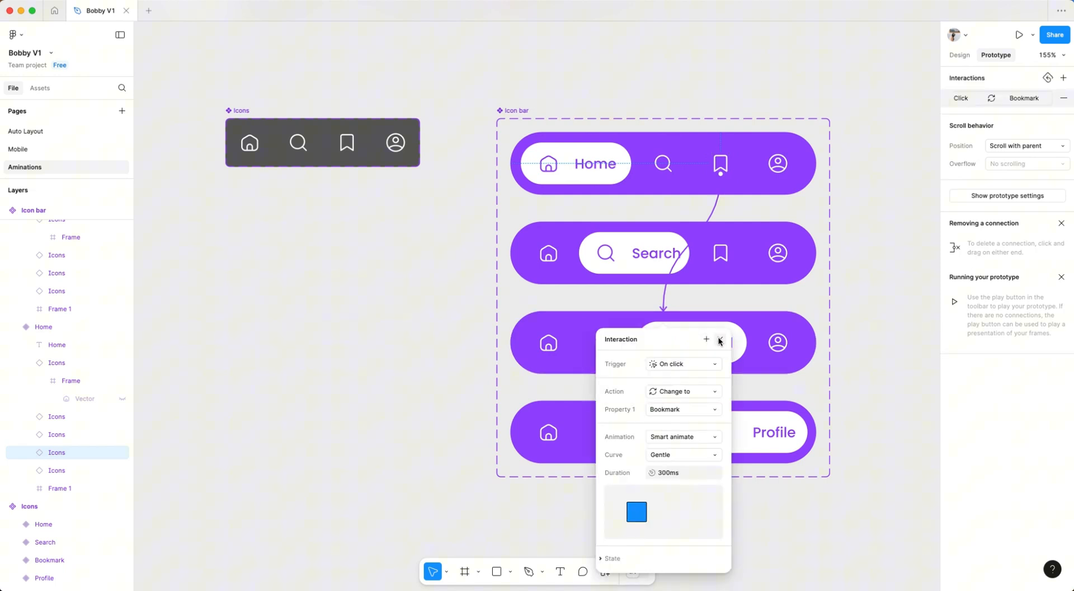
pyautogui.click(720, 339)
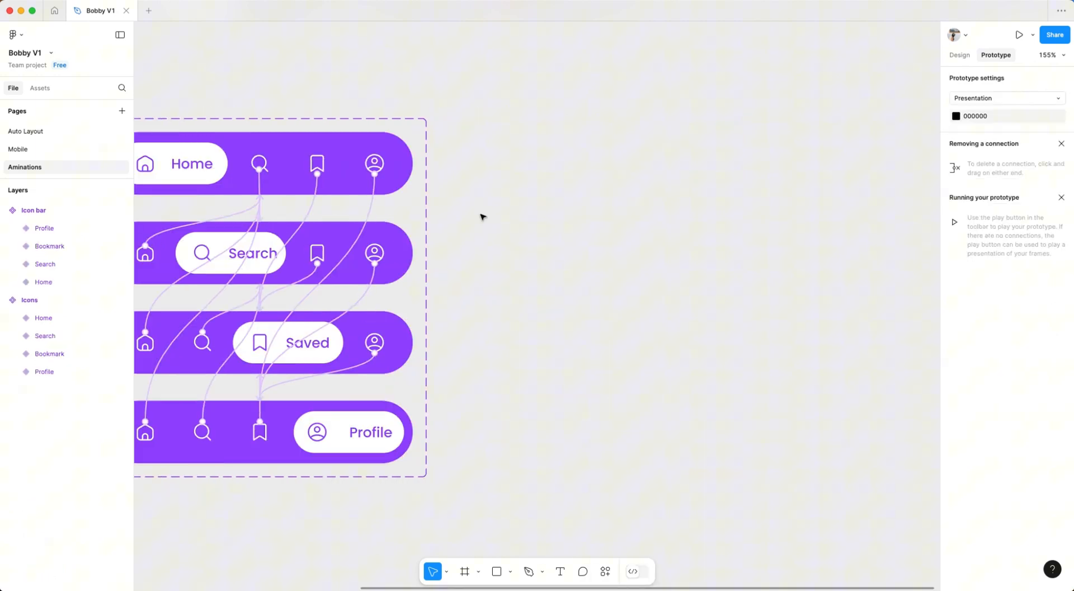
# Create a new frame using the iPhone 13 & 14 preset
pyautogui.click(465, 571)
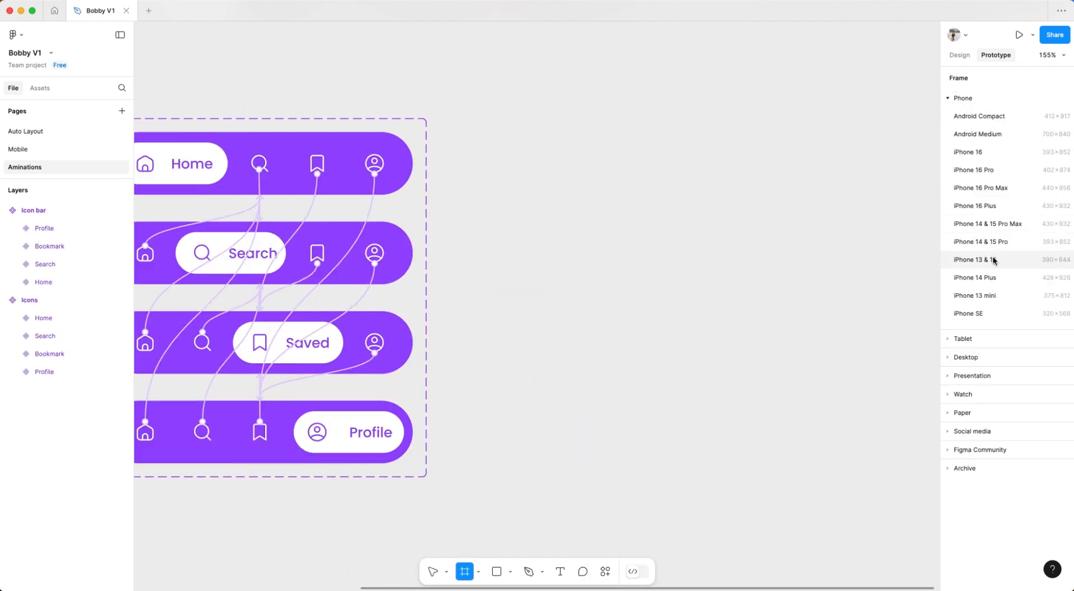
pyautogui.click(980, 259)
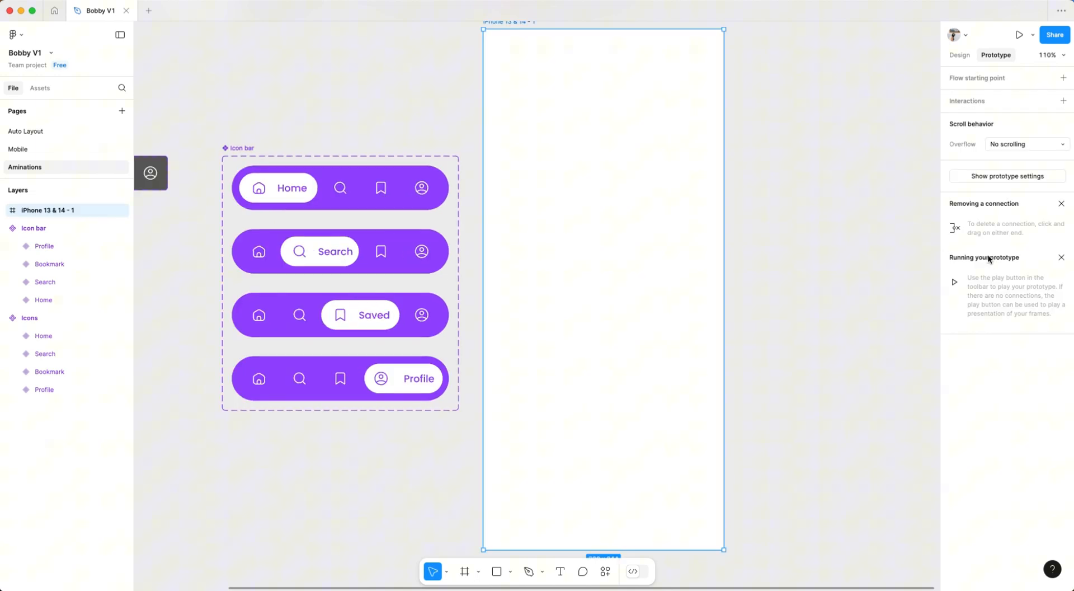
pyautogui.click(959, 54)
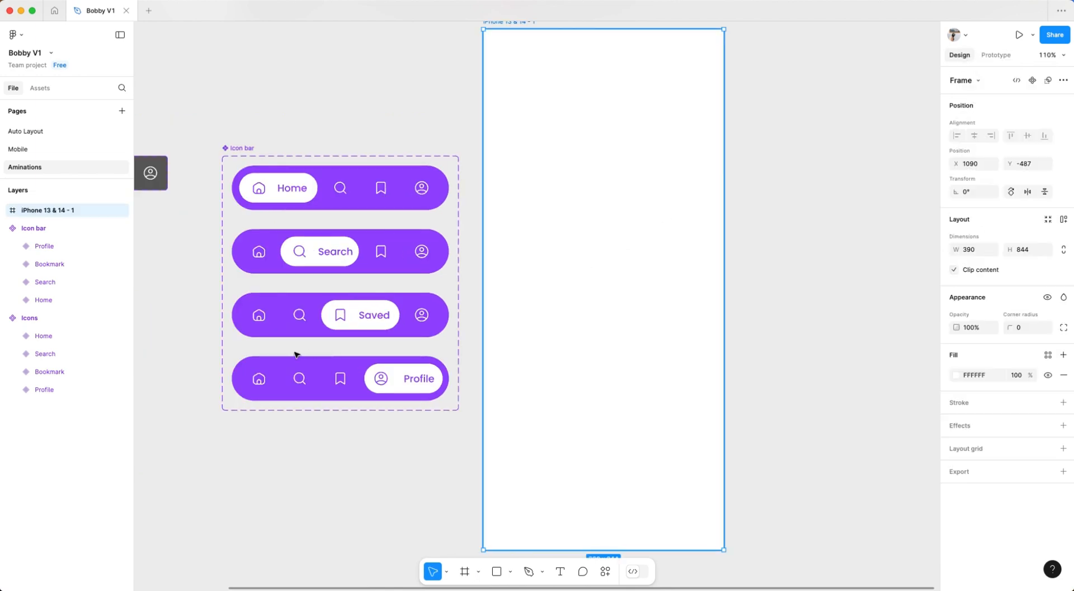
# Drop an Icon bar instance at the frame bottom and present the prototype
pyautogui.click(328, 187)
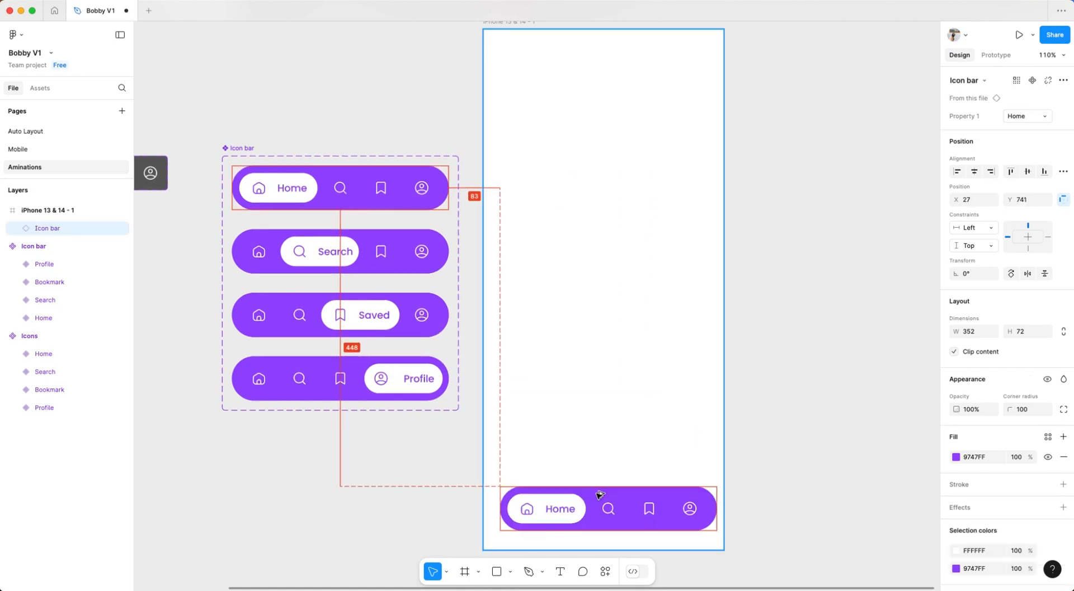
pyautogui.click(548, 251)
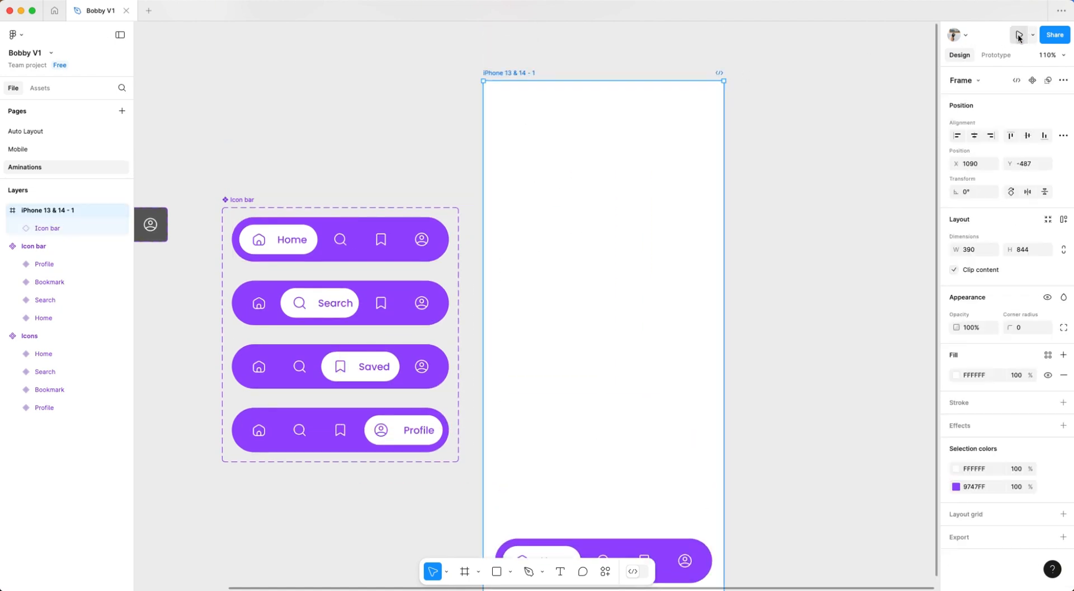
pyautogui.click(1018, 35)
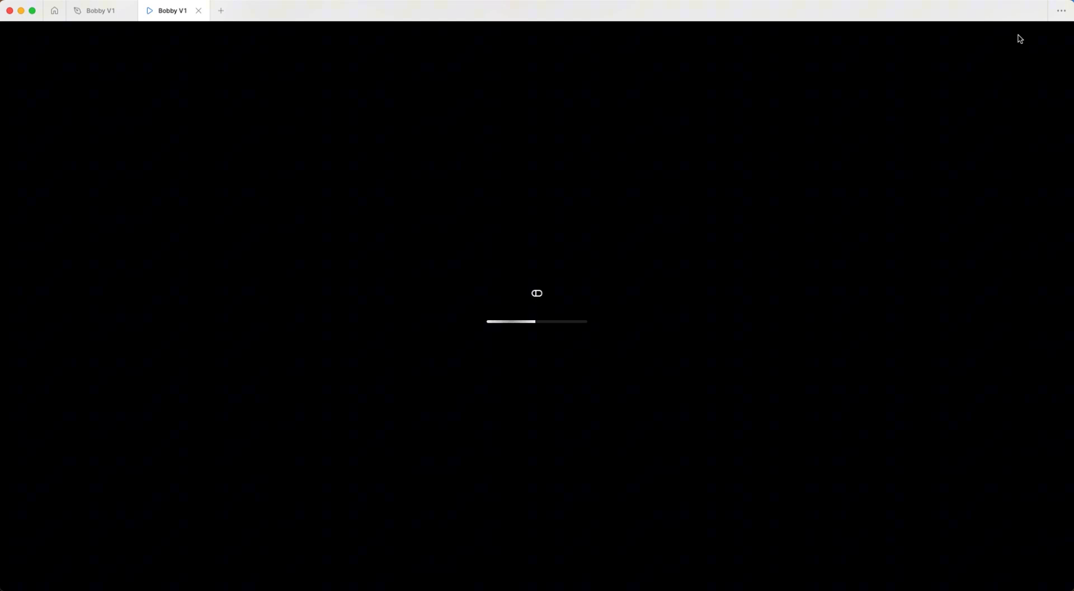